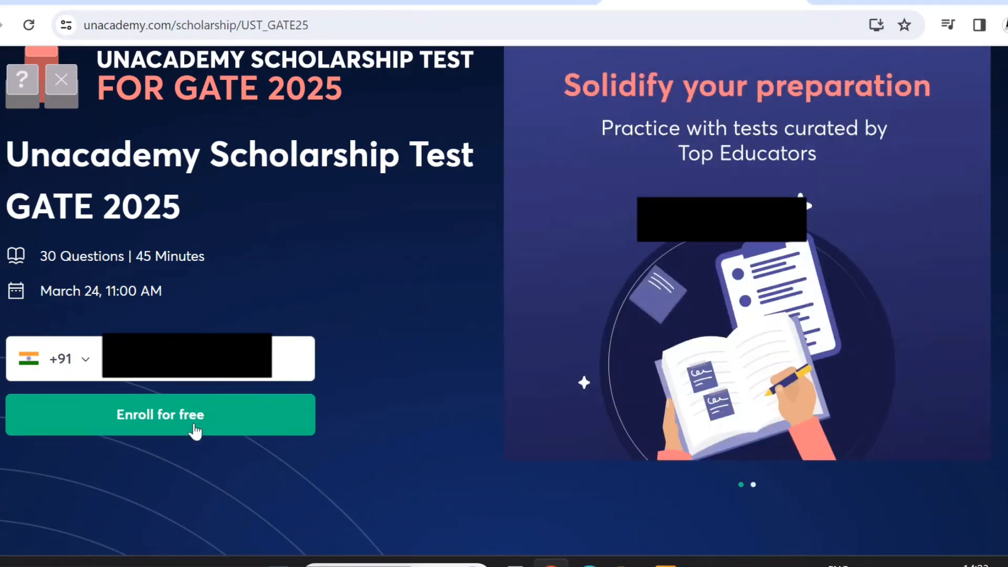
Create and open vector_exercise.cpp, then declare vector<int> v = {1,2,3,4,5,6,7,8,9,10}.
{"action": "left_click", "coordinate": [160, 414]}
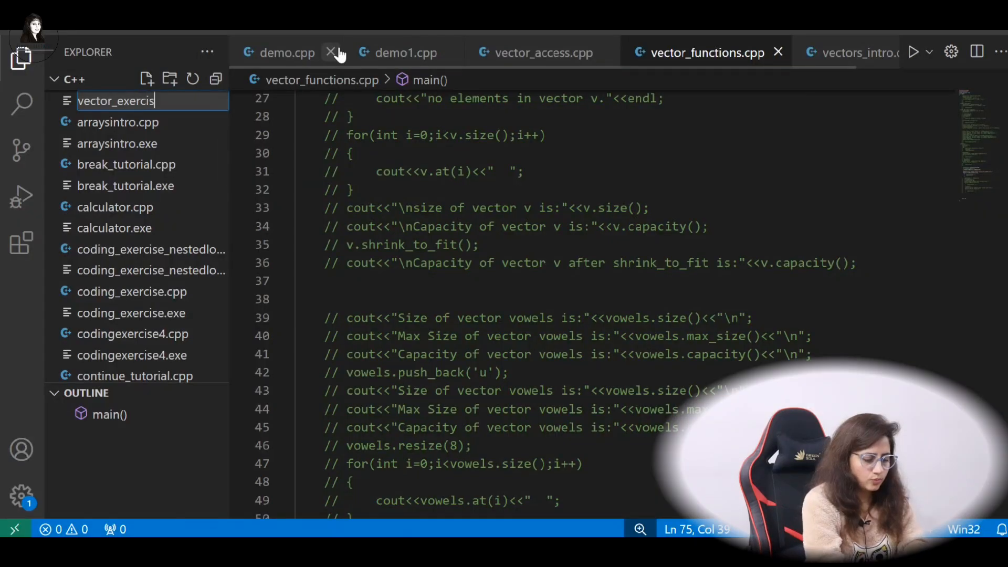
{"action": "type", "text": "e.cpp"}
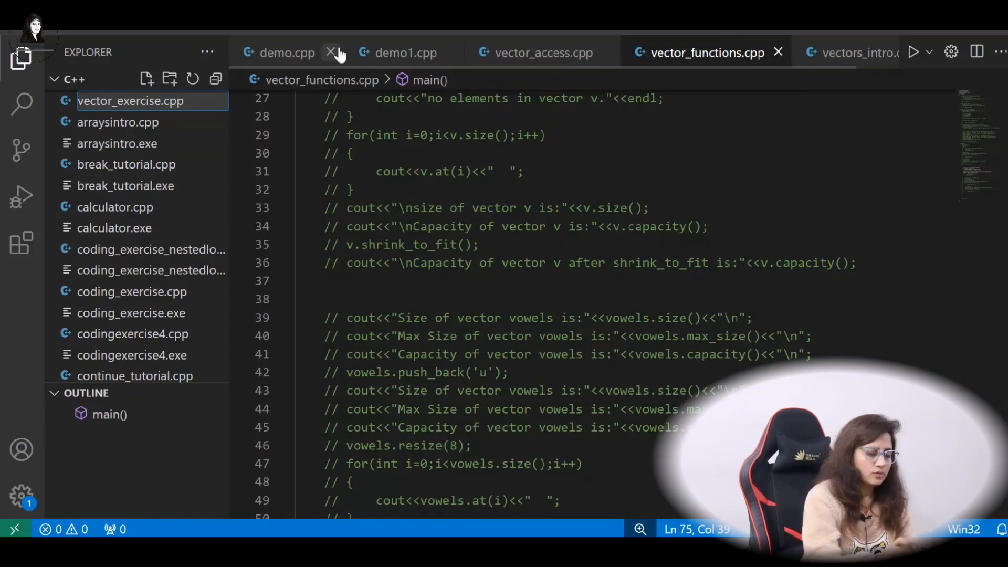
{"action": "left_click", "coordinate": [331, 52]}
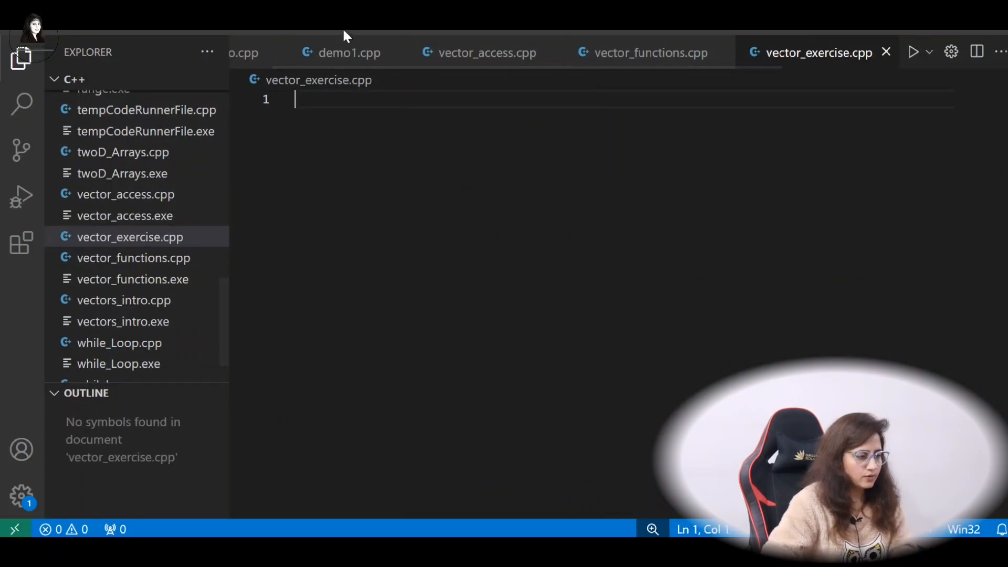
{"action": "type", "text": "vector<int> v= {1,2,3,4,5,6,7,8,"}
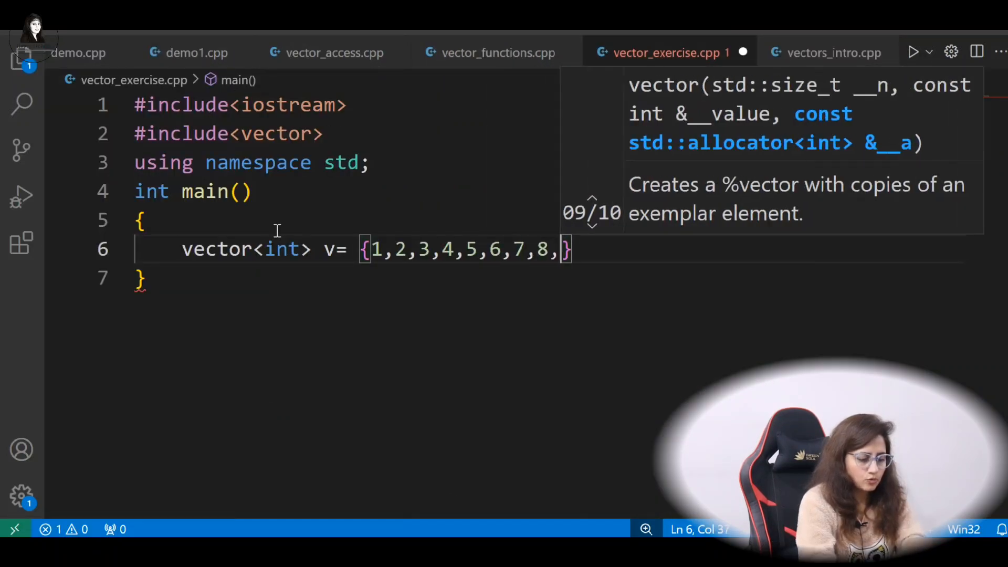
{"action": "type", "text": "9,10"}
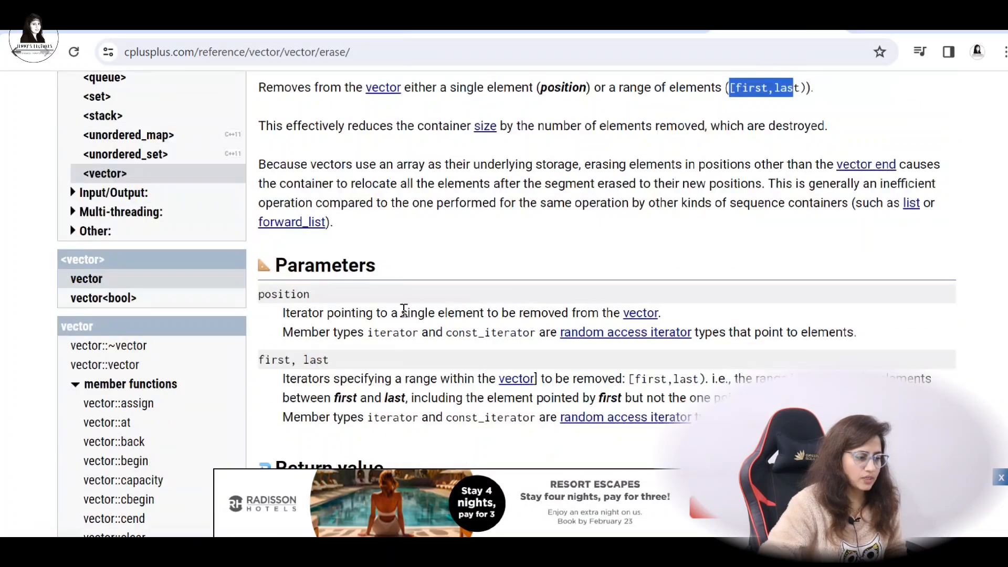
Scroll the cplusplus.com vector::erase page to view its position and range parameters.
{"action": "scroll", "scroll_direction": "up", "scroll_amount": 3}
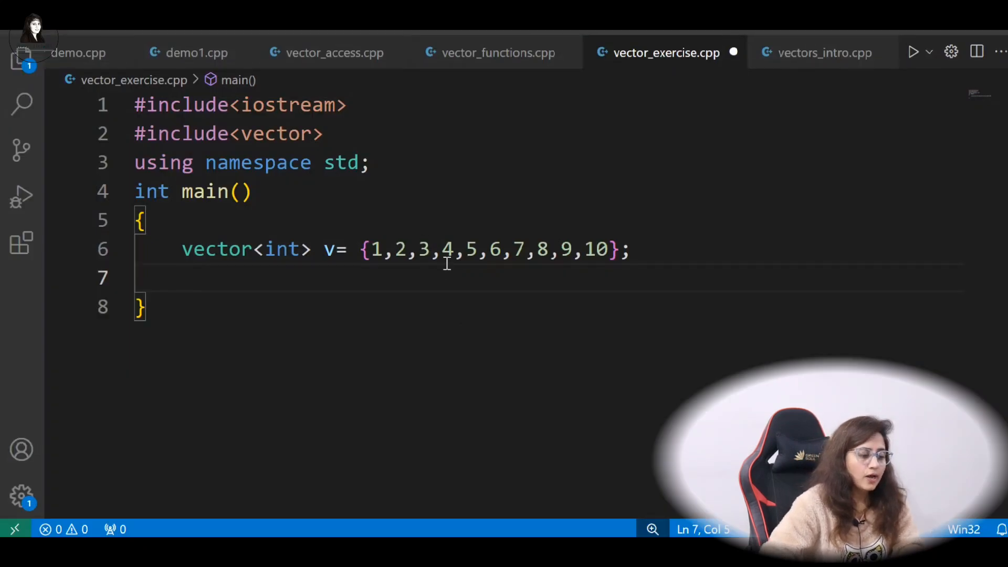
{"action": "mouse_move", "coordinate": [400, 250]}
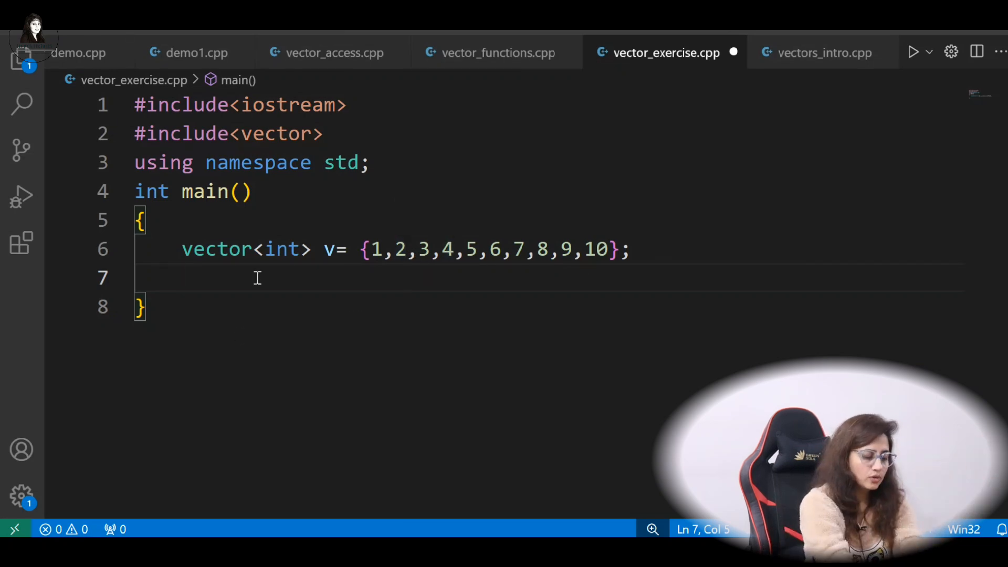
{"action": "mouse_move", "coordinate": [365, 278]}
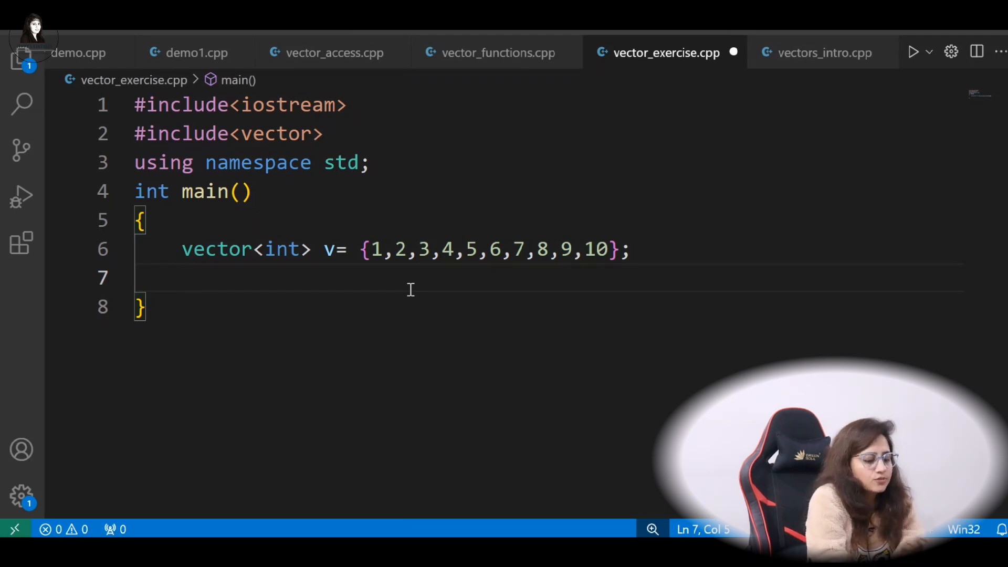
Declare vector<int>::iterator it and assign it = v.begin();.
{"action": "type", "text": "vector"}
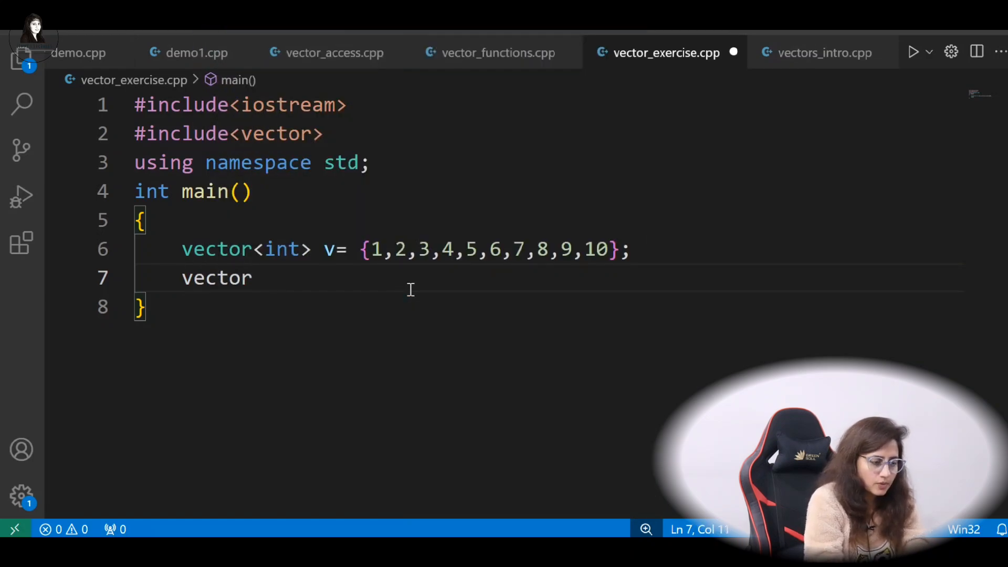
{"action": "type", "text": "<int>"}
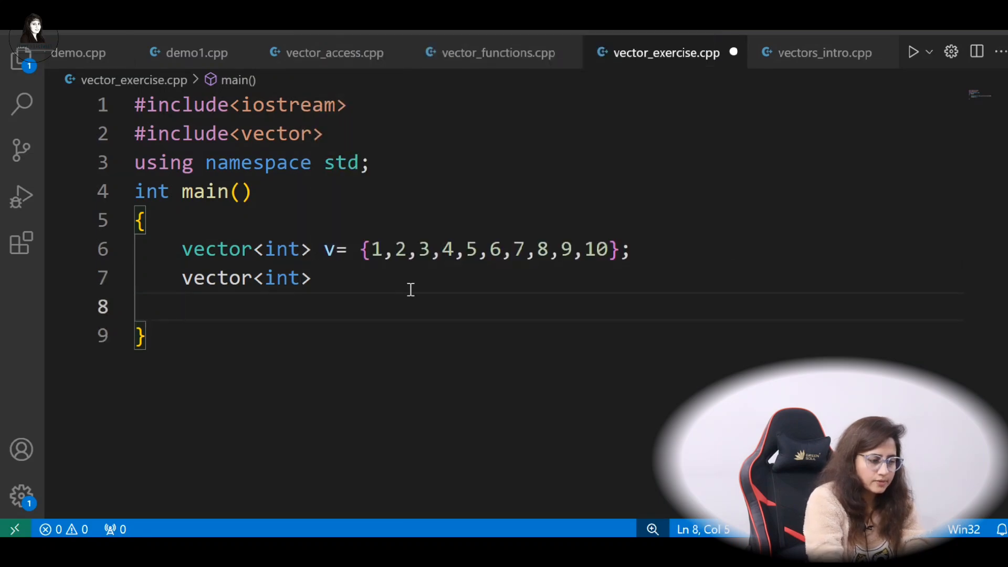
{"action": "key", "text": "Backspace"}
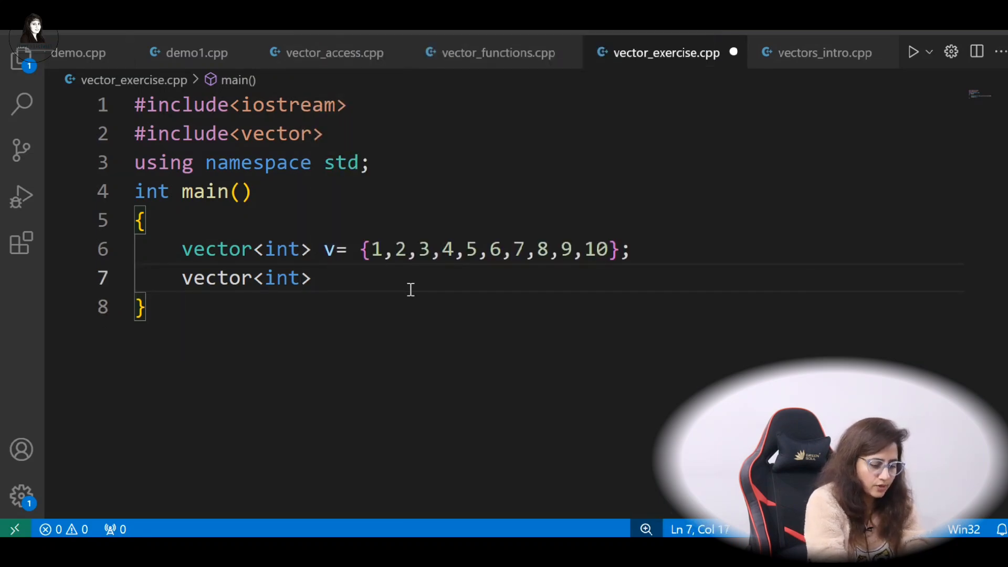
{"action": "type", "text": "::"}
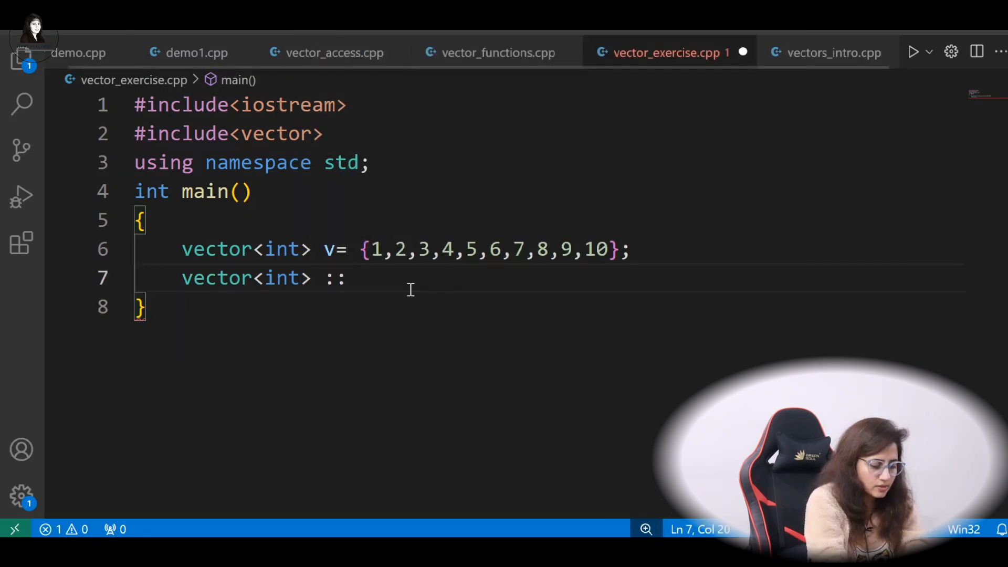
{"action": "type", "text": "iterator it;"}
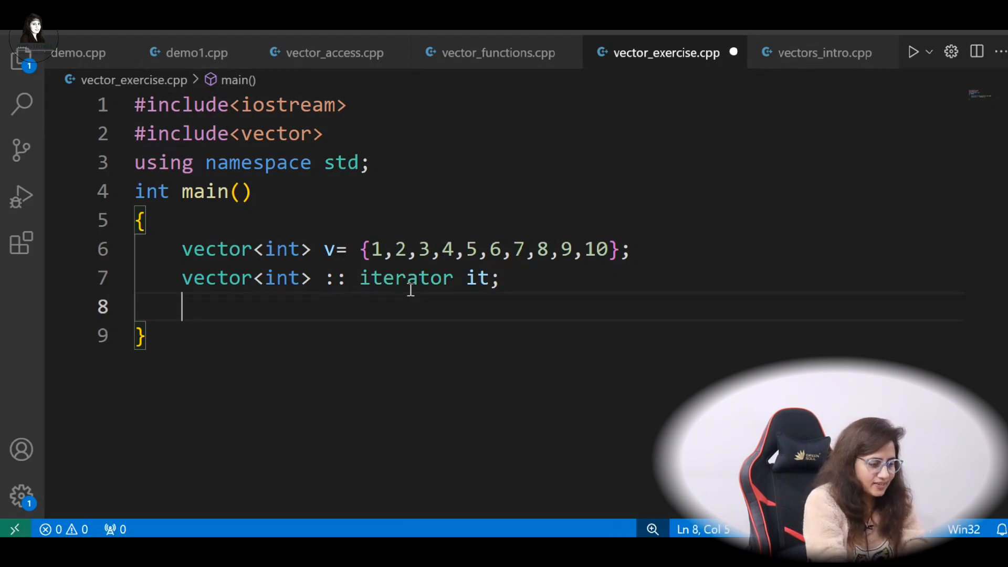
{"action": "type", "text": "it"}
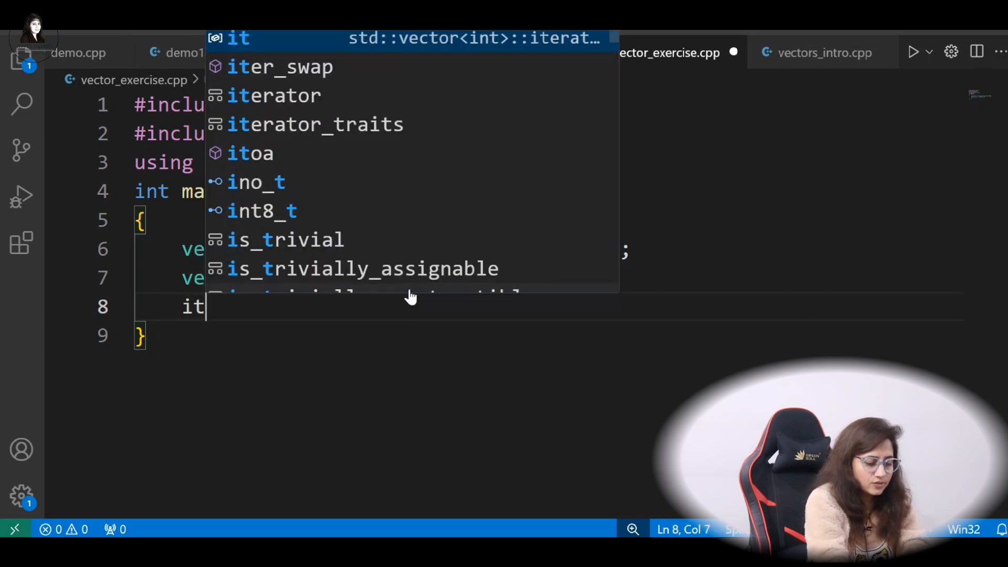
{"action": "type", "text": "="}
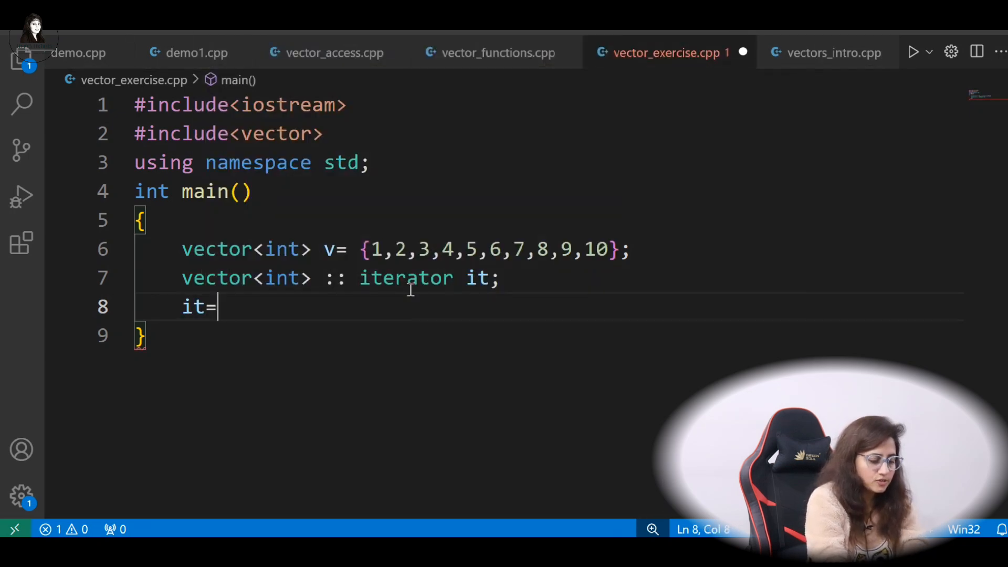
{"action": "type", "text": "v"}
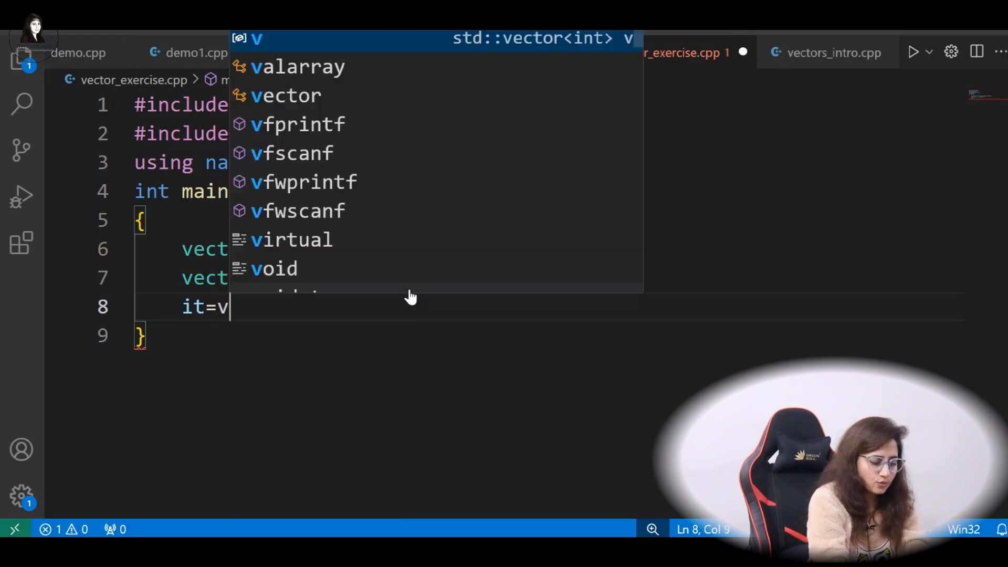
{"action": "type", "text": ".begin"}
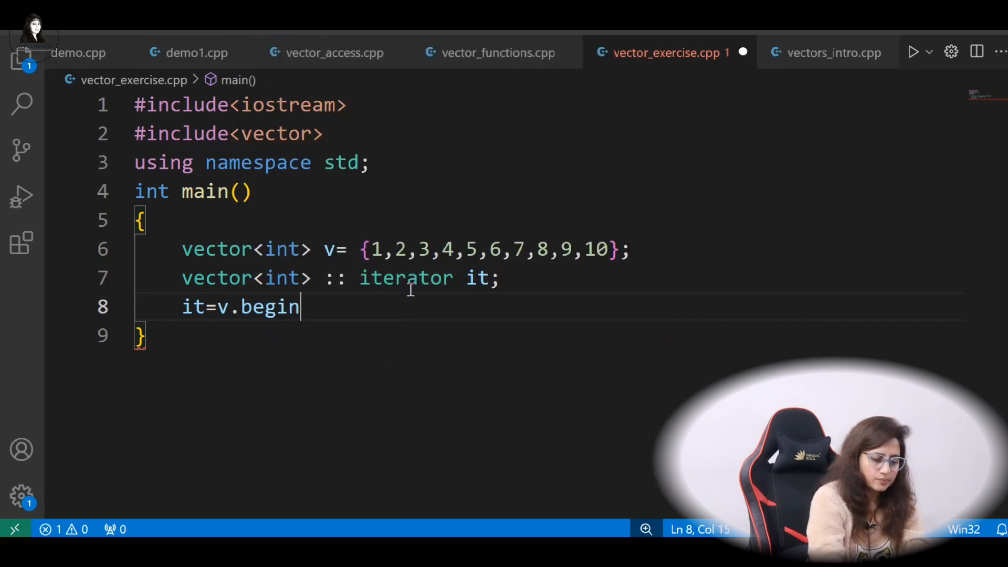
{"action": "type", "text": "();"}
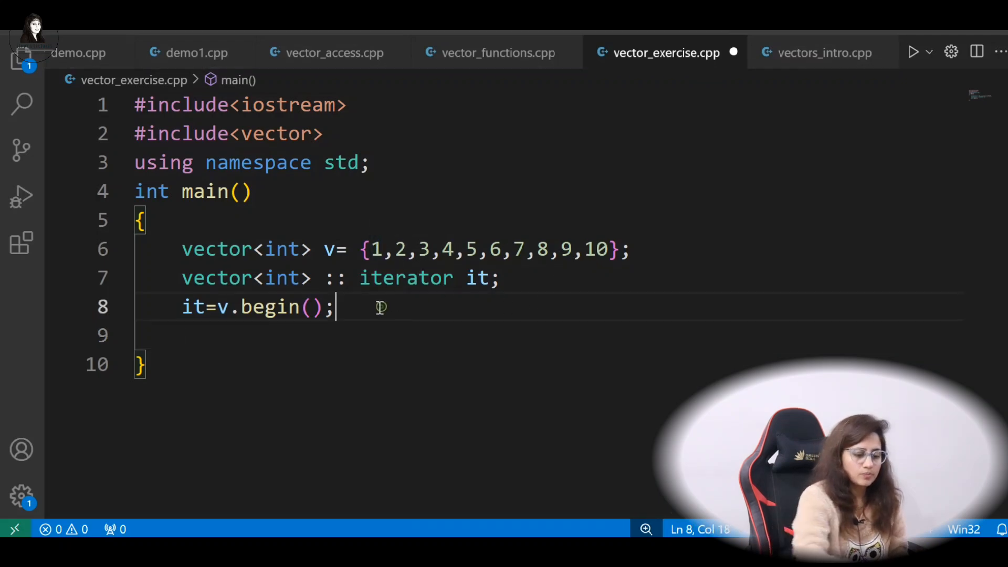
{"action": "type", "text": "while("}
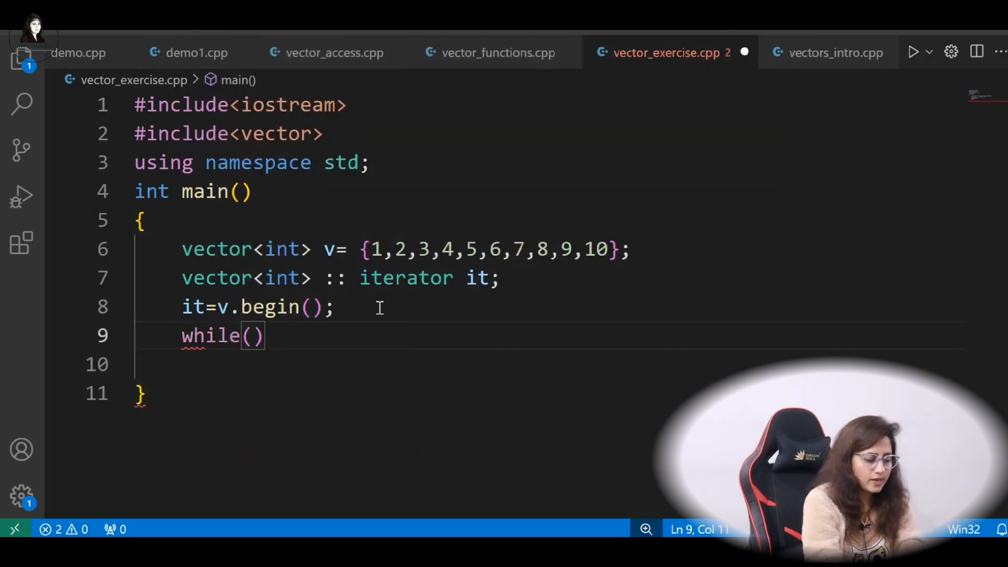
Write the loop header while(it != v.end()) with an opening brace.
{"action": "type", "text": "it"}
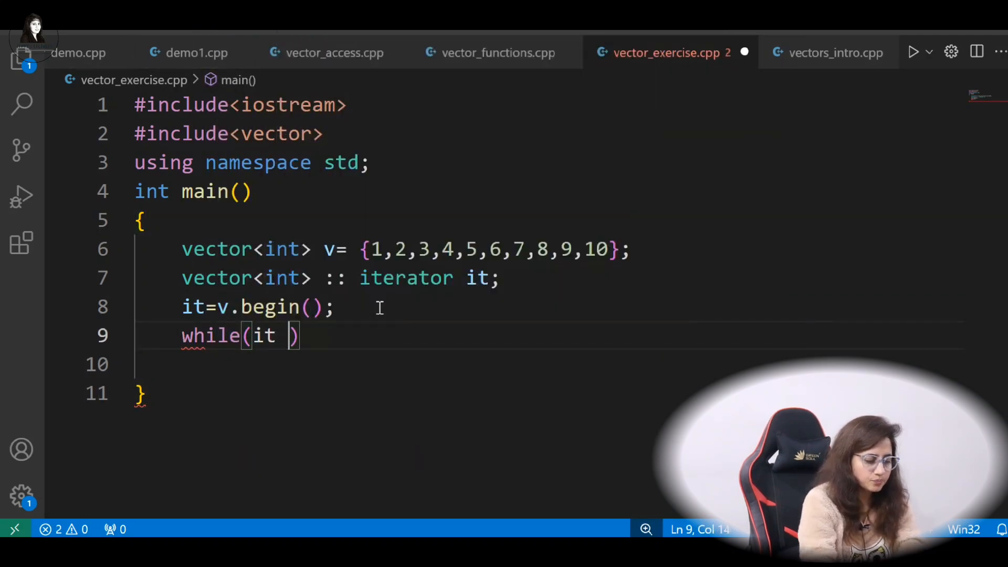
{"action": "type", "text": "!="}
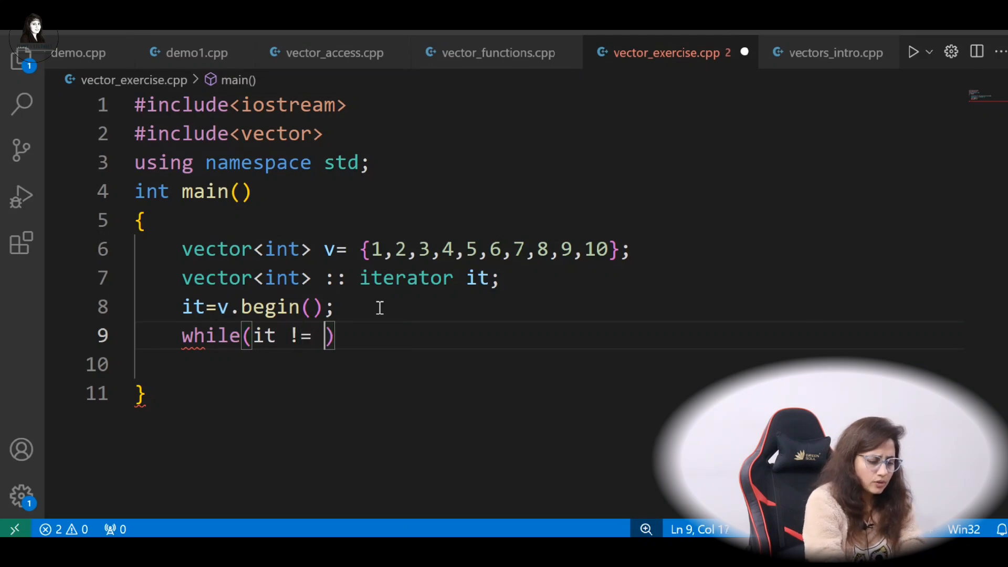
{"action": "type", "text": "v.e"}
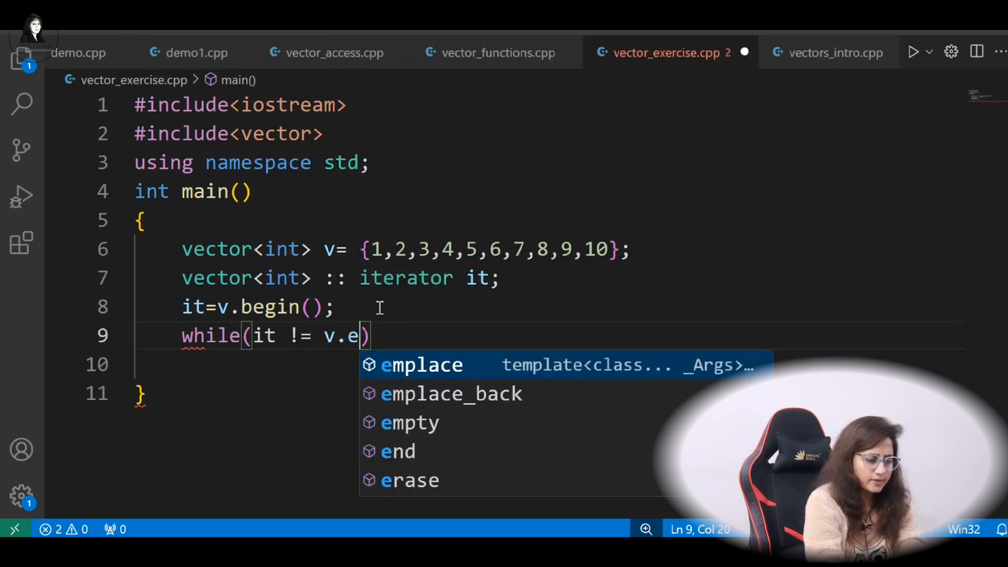
{"action": "type", "text": "nd()"}
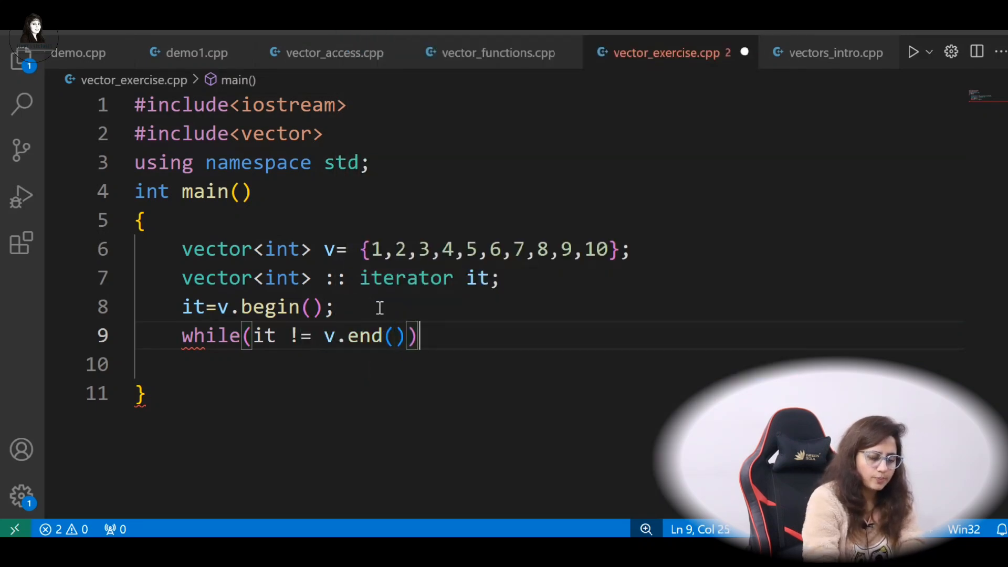
{"action": "type", "text": "{"}
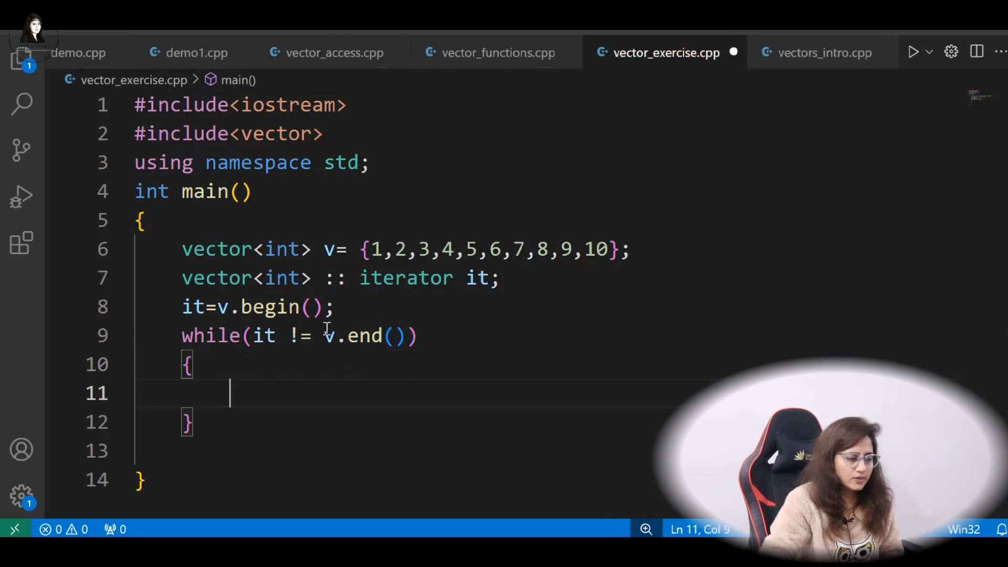
{"action": "mouse_move", "coordinate": [325, 397]}
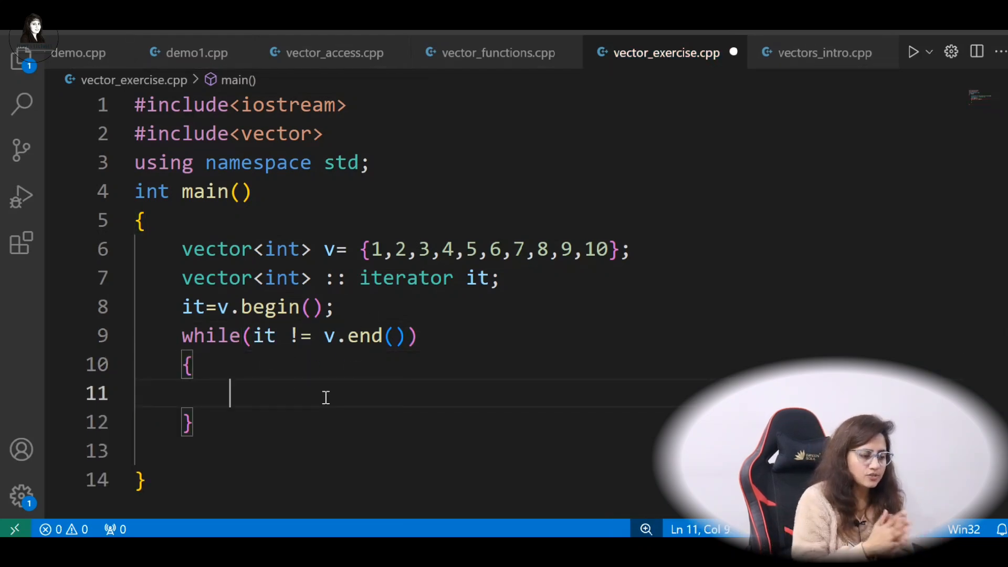
Add an if block testing *it % 2 == 0 inside the loop.
{"action": "type", "text": "if("}
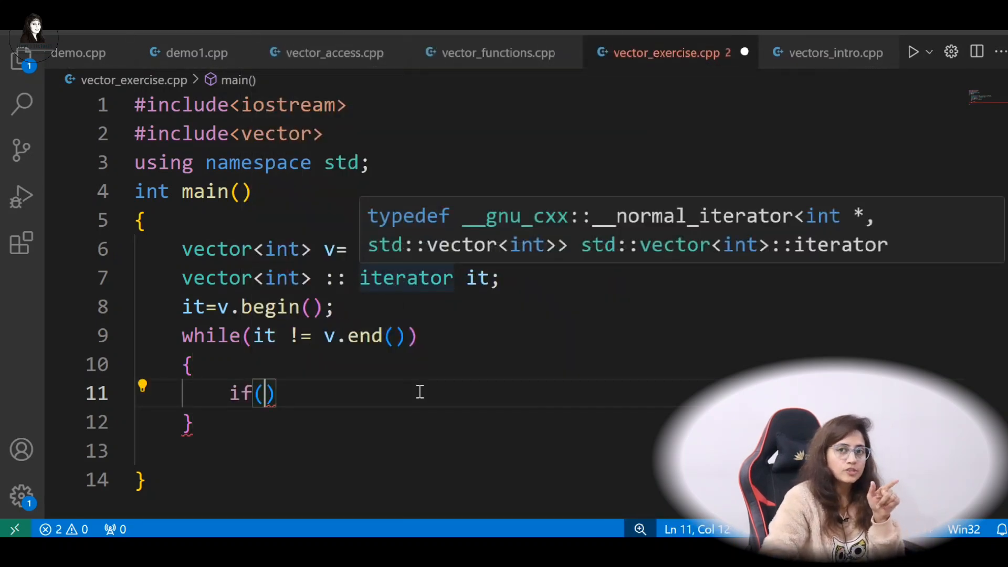
{"action": "type", "text": "{1,2,3,4,5,6,7,8,9,10};"}
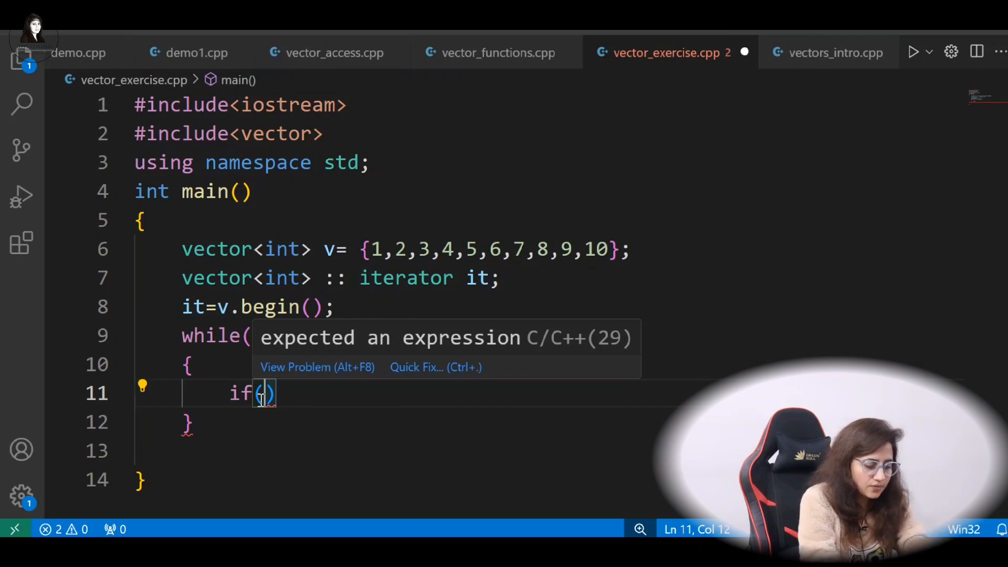
{"action": "type", "text": "*i"}
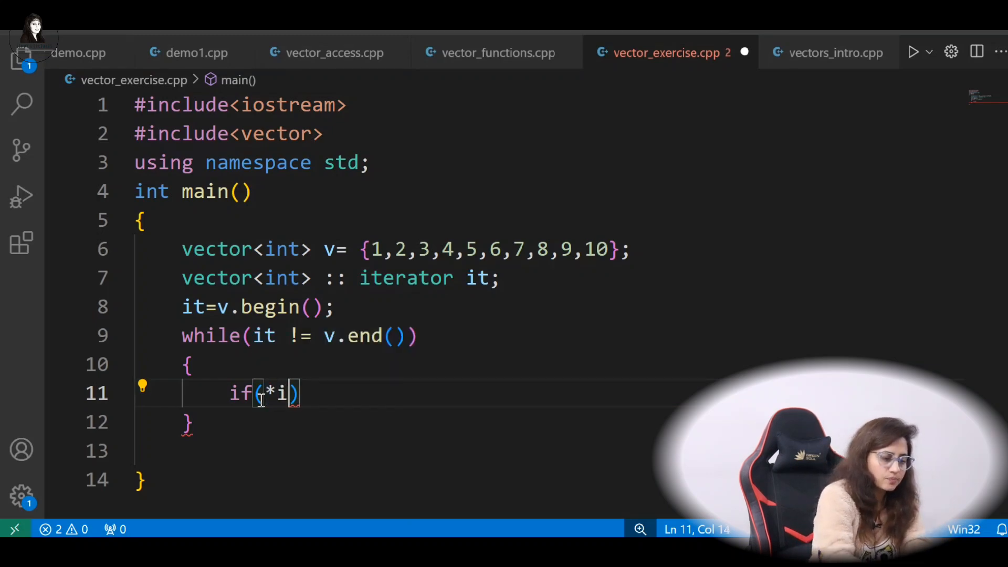
{"action": "type", "text": "t"}
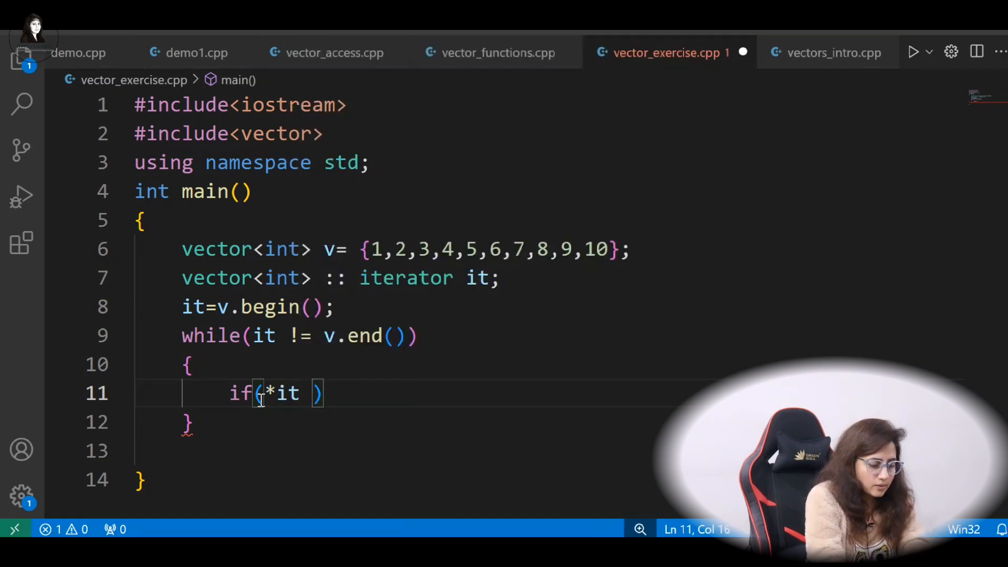
{"action": "type", "text": "%"}
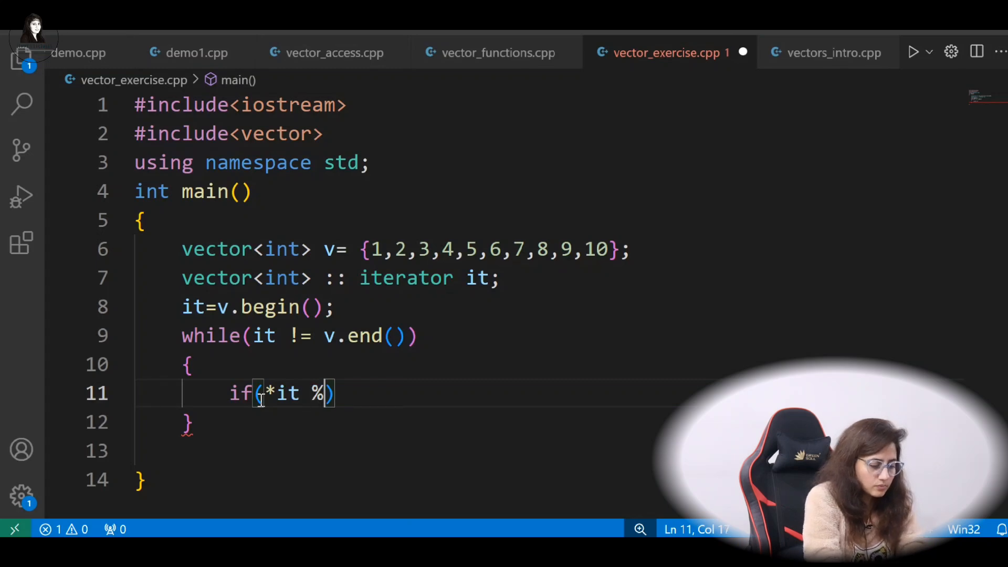
{"action": "type", "text": "2 =="}
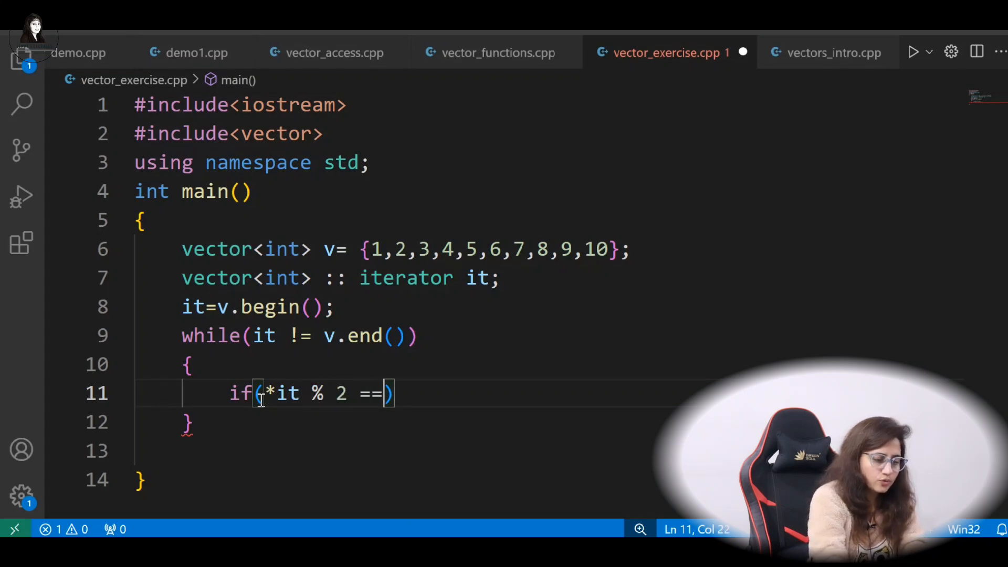
{"action": "type", "text": "0"}
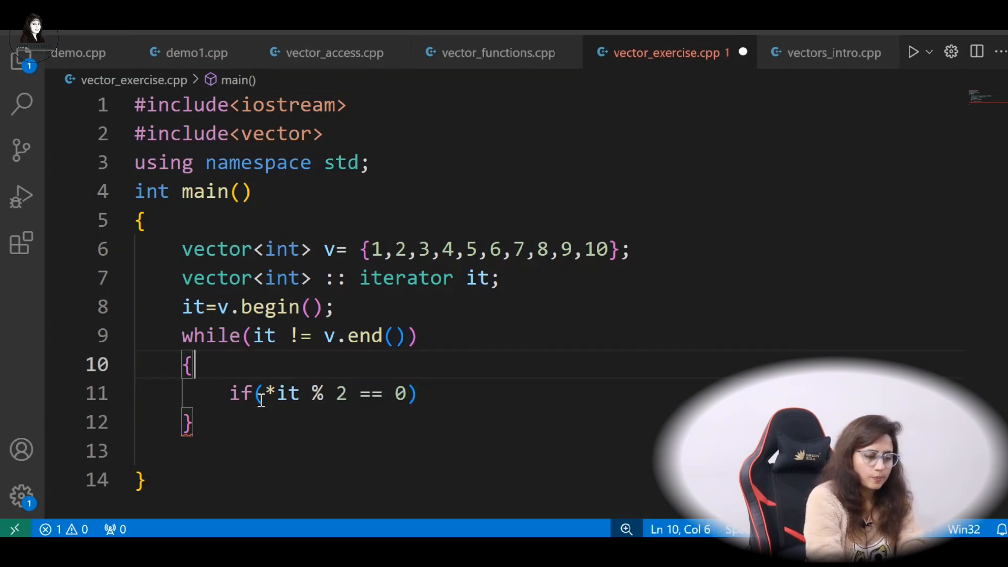
{"action": "mouse_move", "coordinate": [464, 435]}
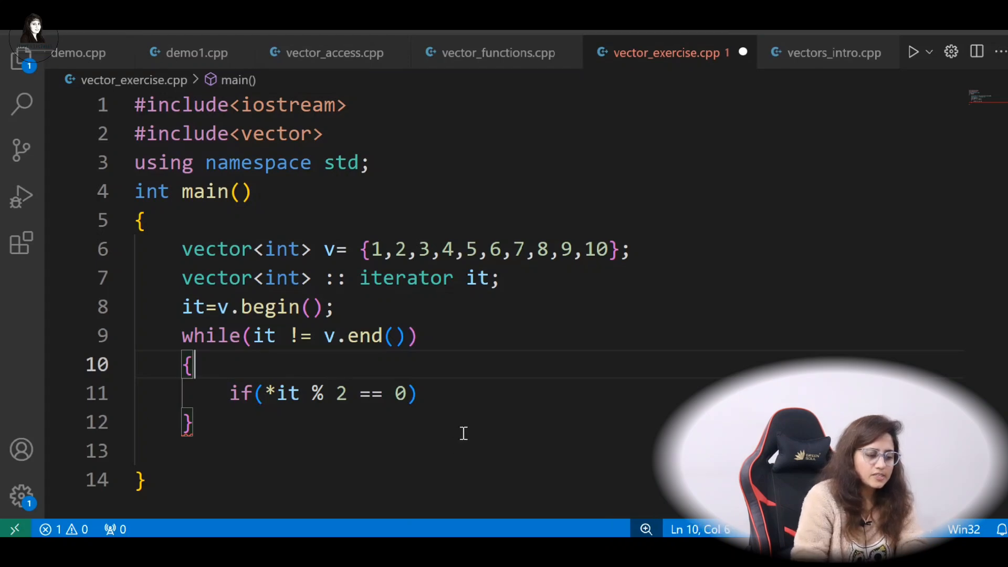
{"action": "type", "text": "{}"}
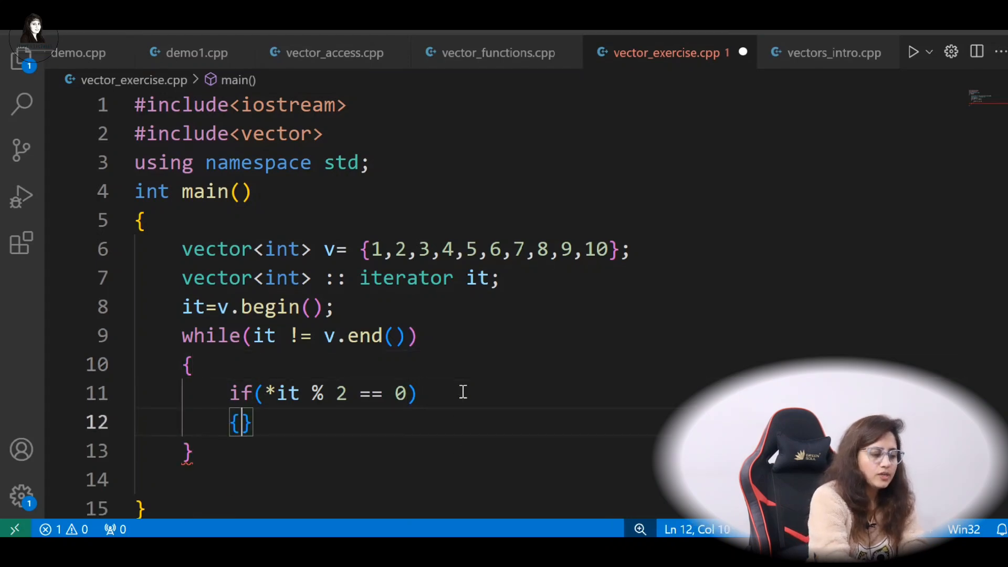
{"action": "key", "text": "Enter"}
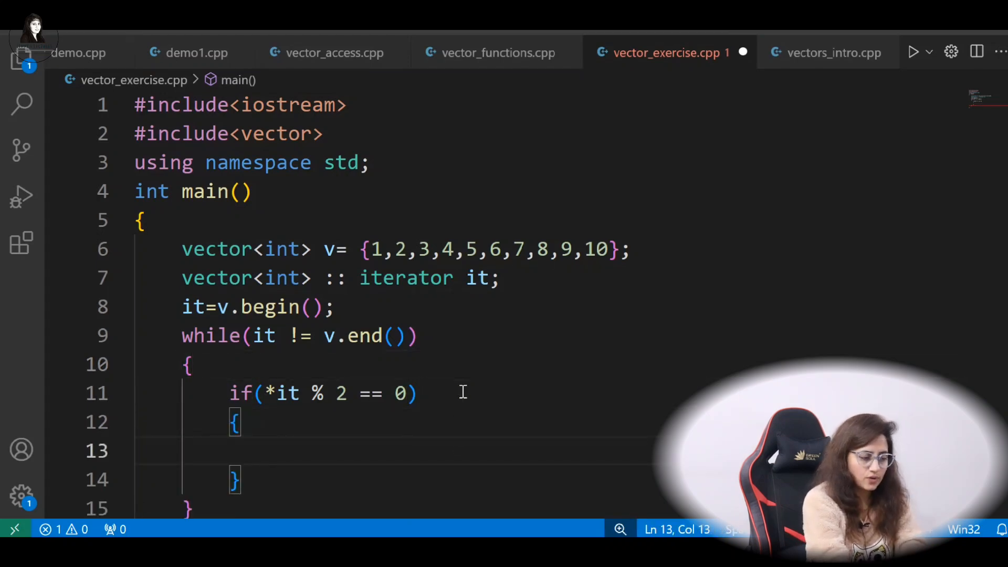
Erase the element with v.erase(it); and otherwise advance with it++.
{"action": "type", "text": "v"}
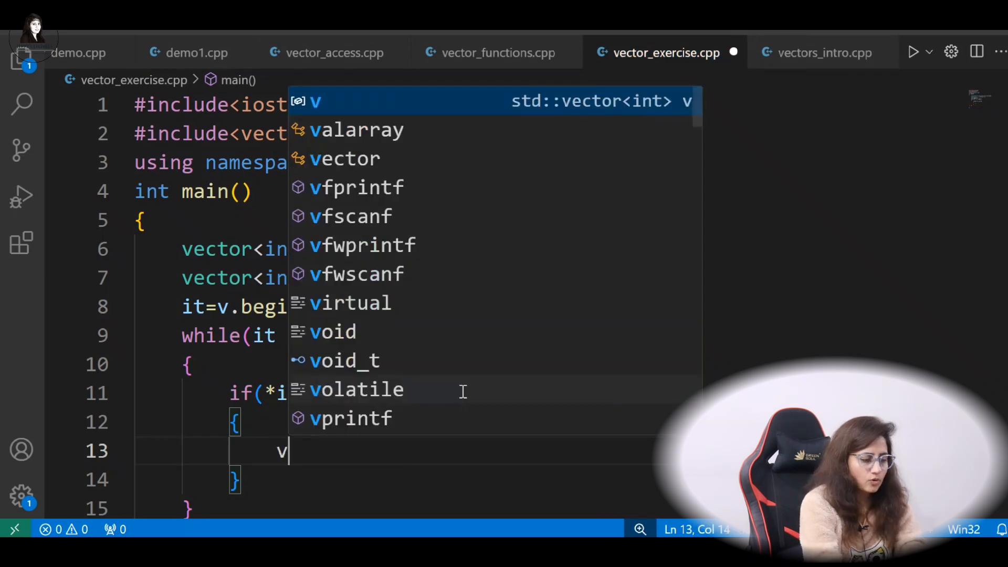
{"action": "type", "text": ".er"}
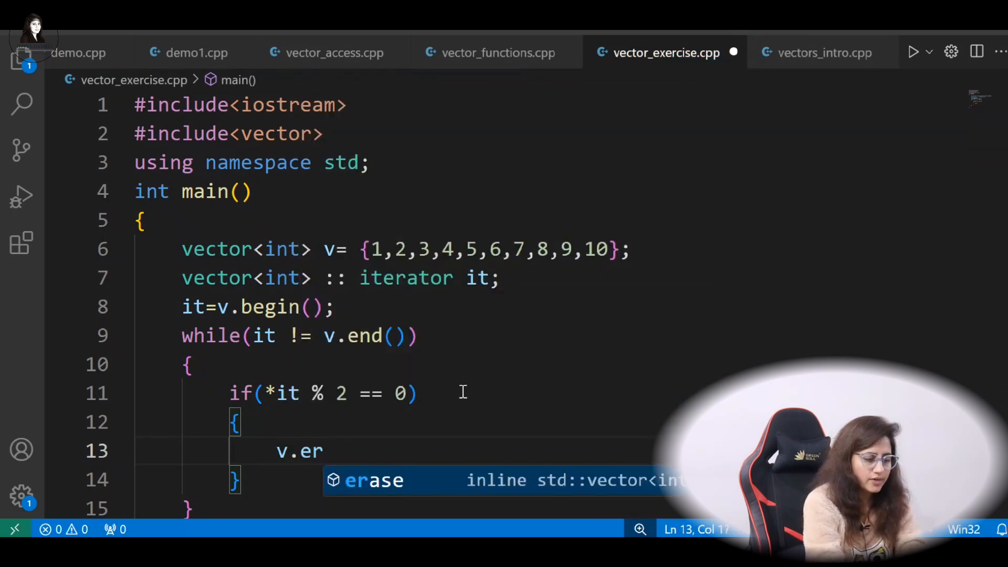
{"action": "type", "text": "ase(it"}
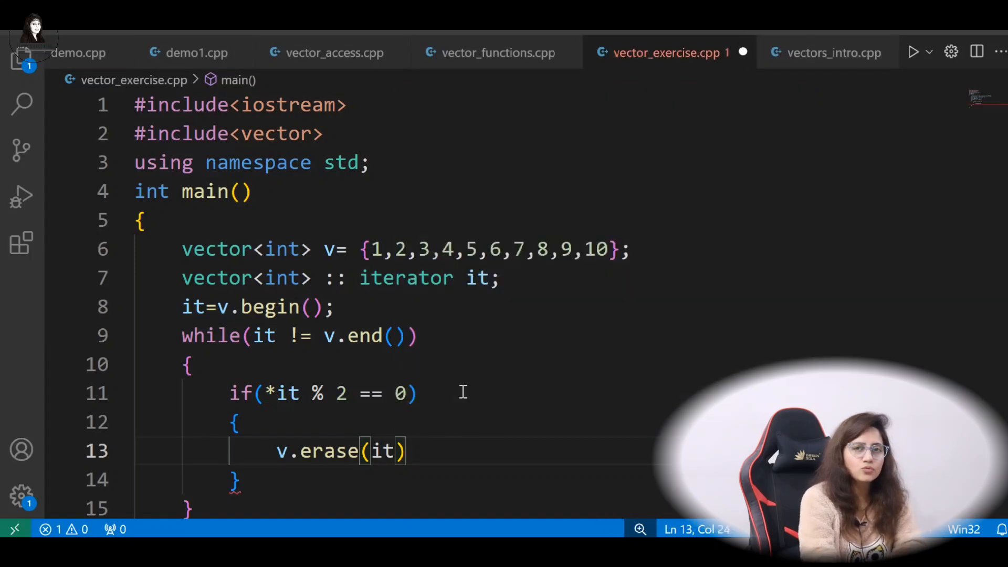
{"action": "type", "text": ";"}
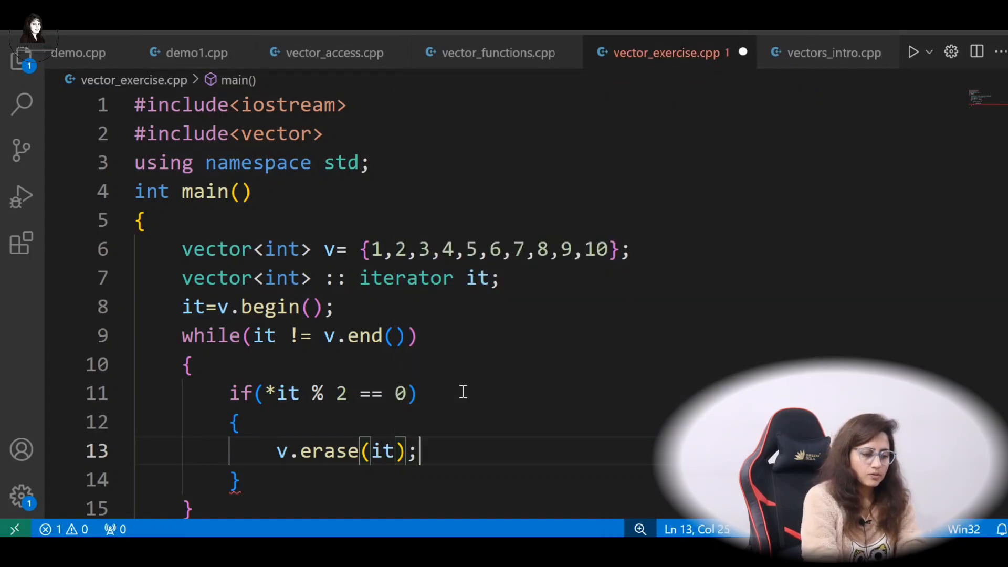
{"action": "key", "text": "enter"}
{"action": "type", "text": "else{"}
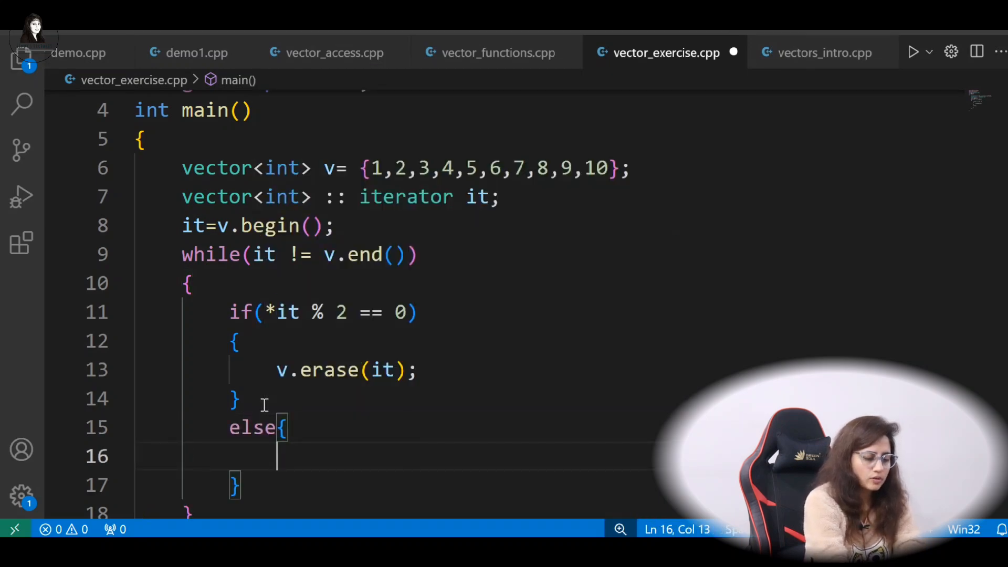
{"action": "type", "text": "it++;"}
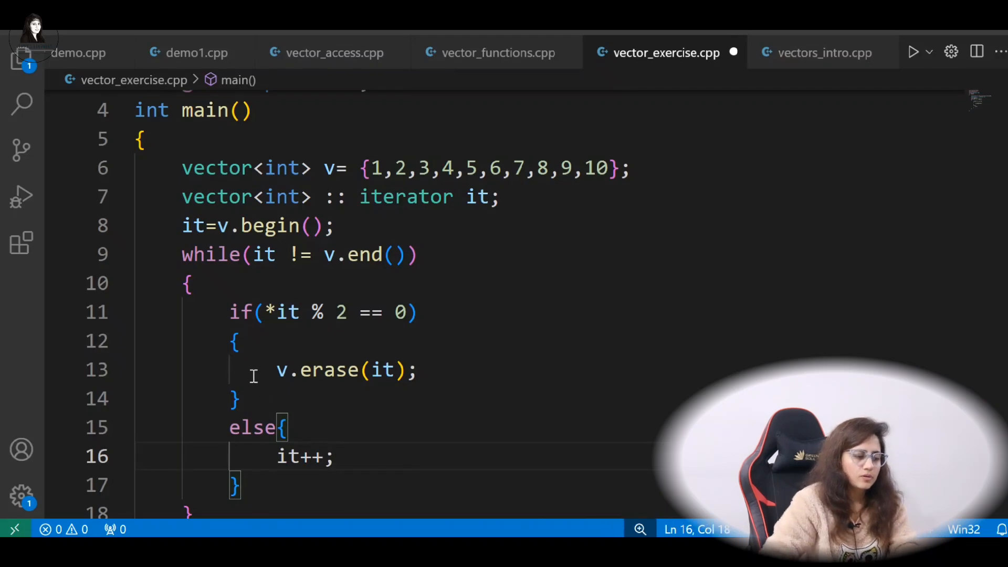
{"action": "left_click_drag", "start_coordinate": [275, 370], "coordinate": [417, 369]}
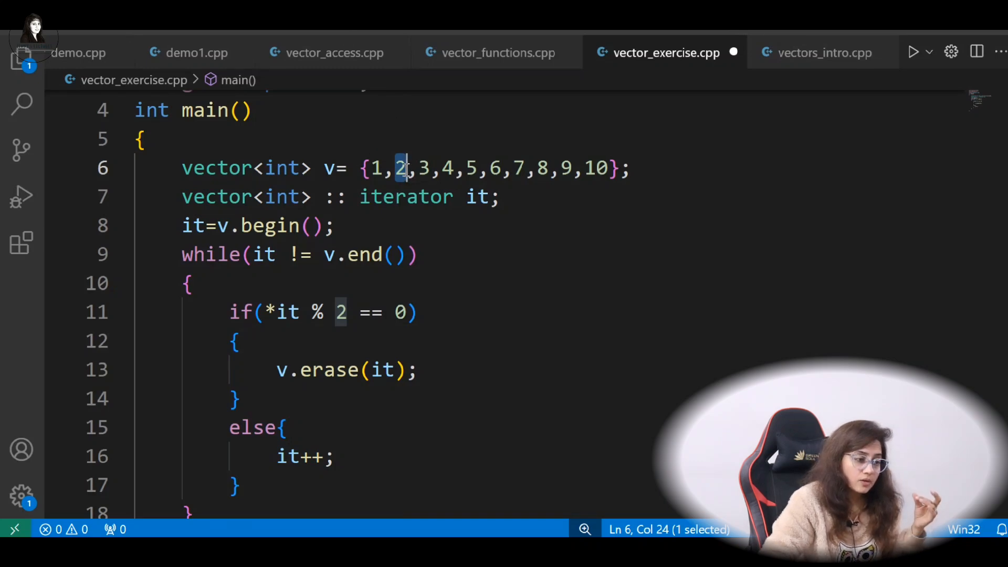
{"action": "mouse_move", "coordinate": [402, 168]}
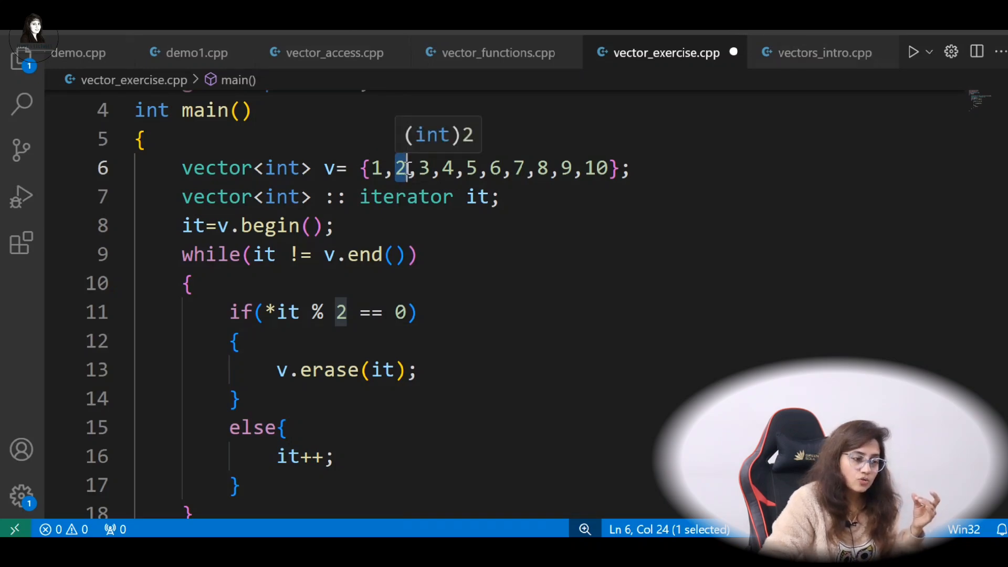
{"action": "left_click_drag", "start_coordinate": [402, 168], "coordinate": [524, 168]}
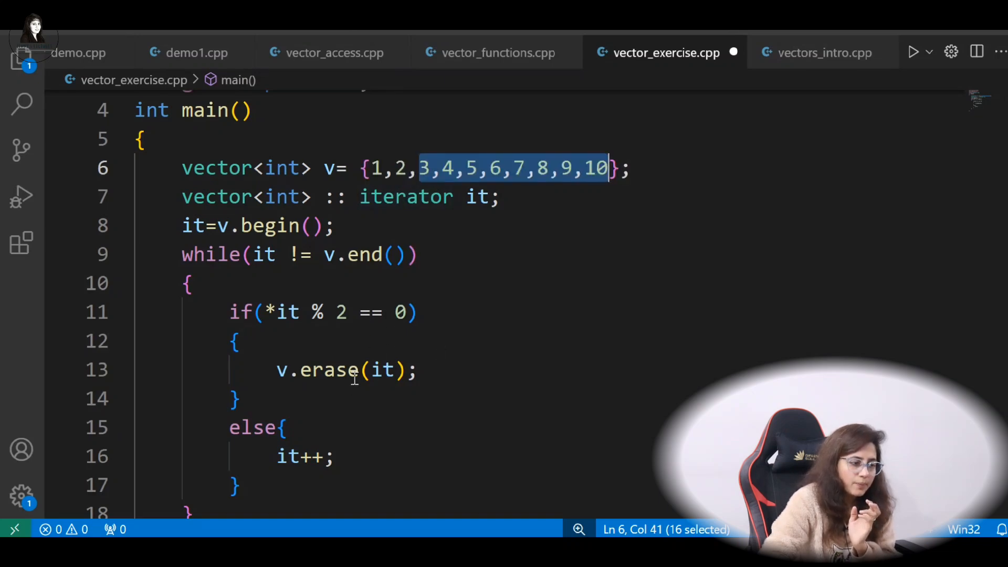
{"action": "mouse_move", "coordinate": [460, 183]}
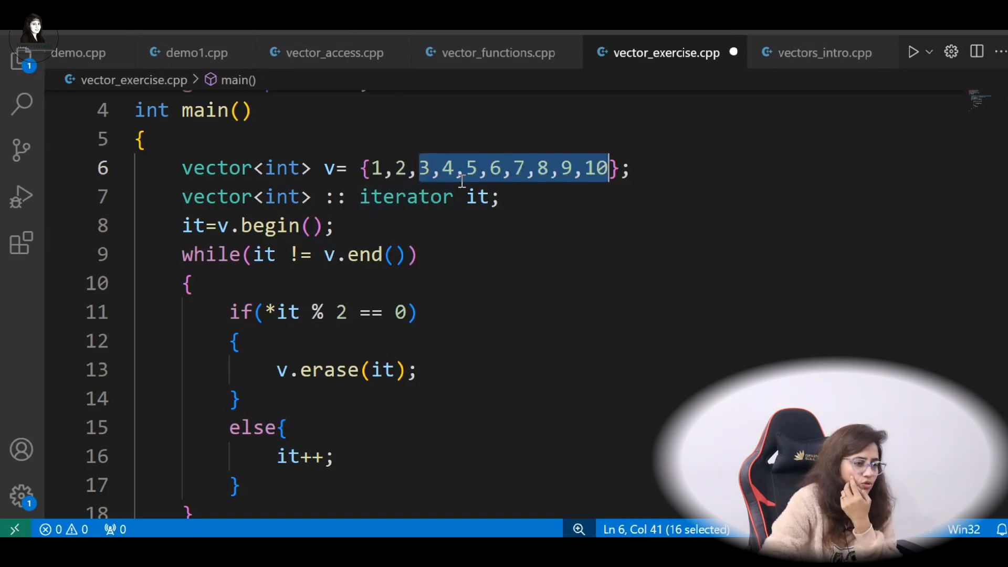
{"action": "left_click", "coordinate": [375, 168]}
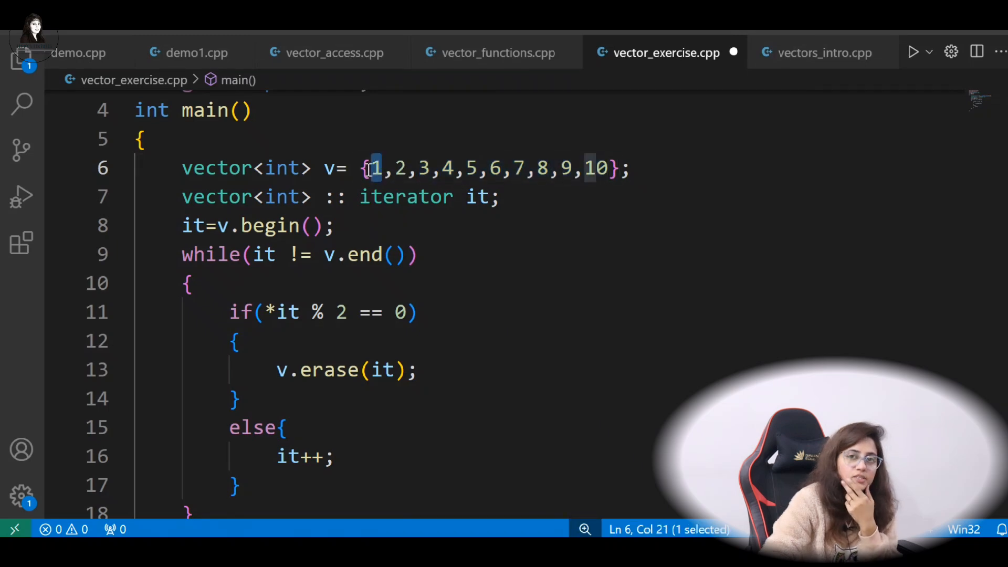
{"action": "mouse_move", "coordinate": [375, 168]}
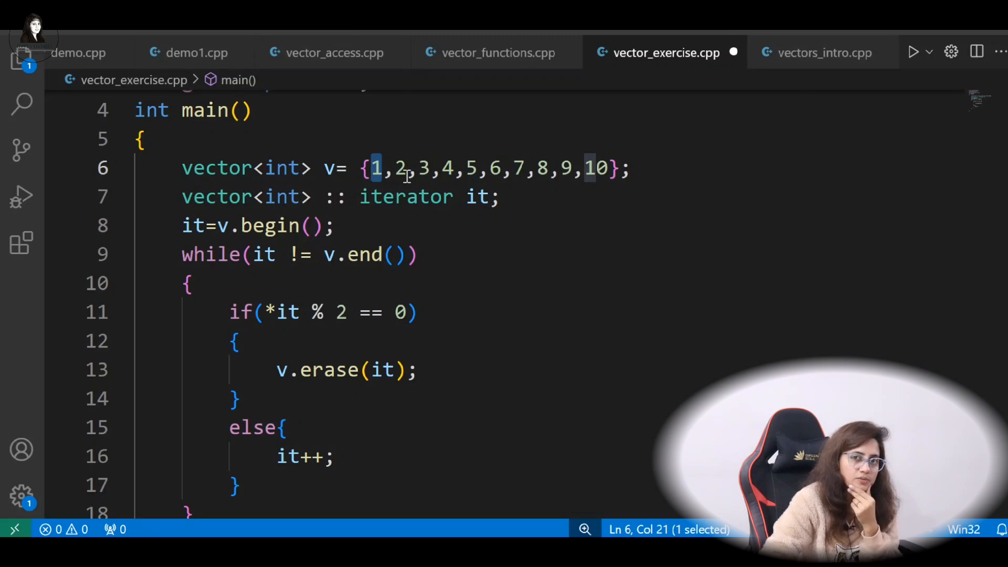
{"action": "mouse_move", "coordinate": [255, 389]}
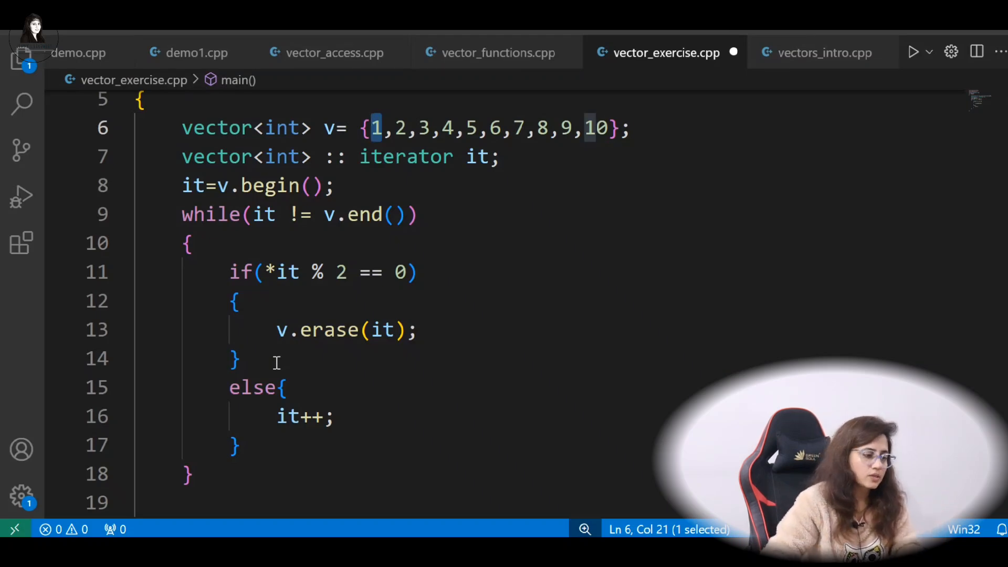
Write a range-based for(auto n : v) loop header.
{"action": "type", "text": "foe"}
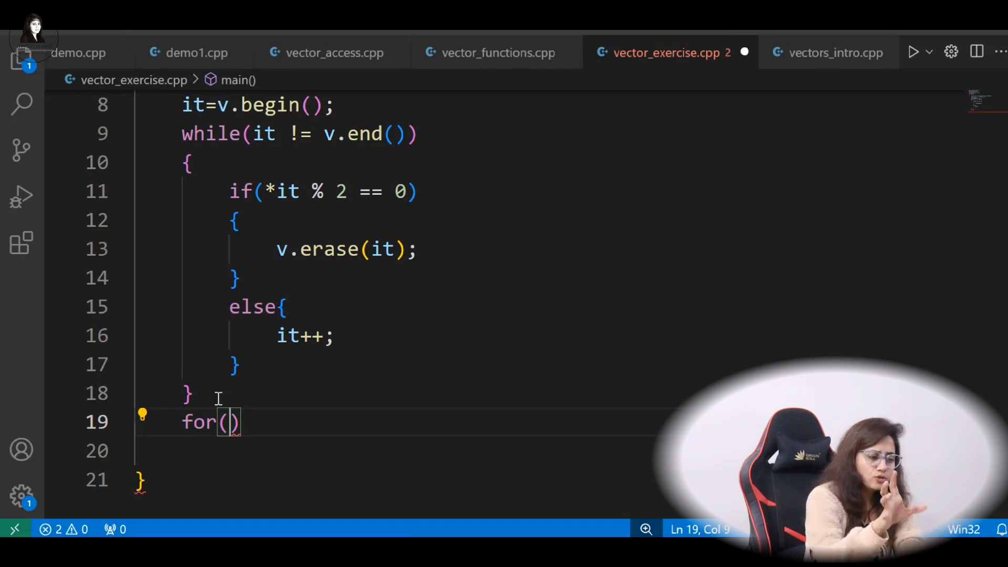
{"action": "type", "text": "auto"}
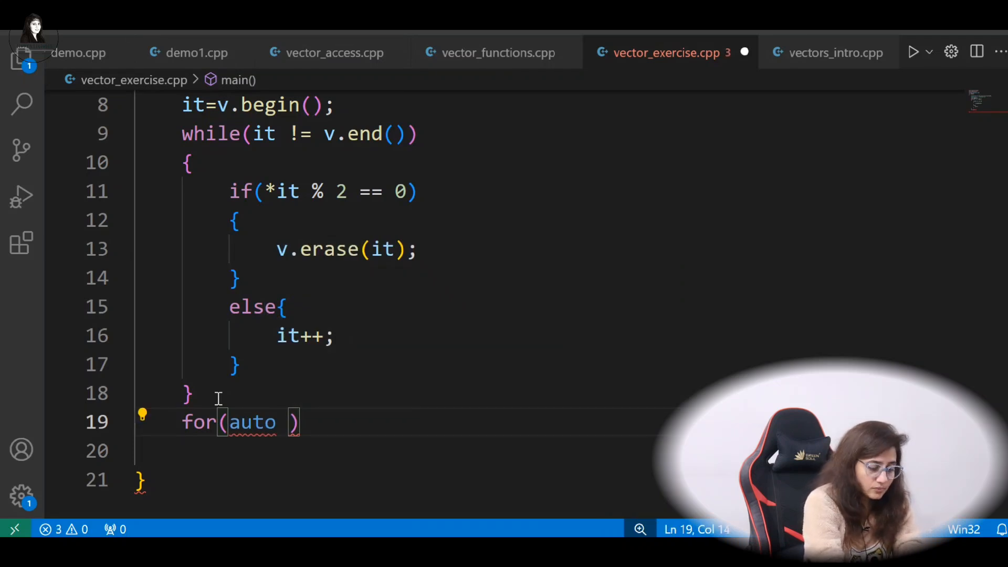
{"action": "type", "text": "n"}
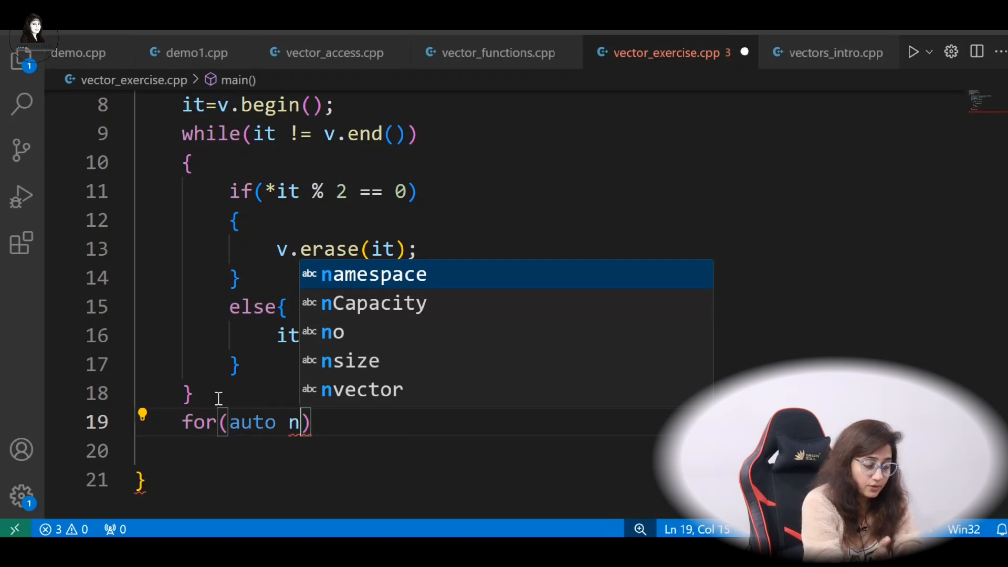
{"action": "type", "text": ":"}
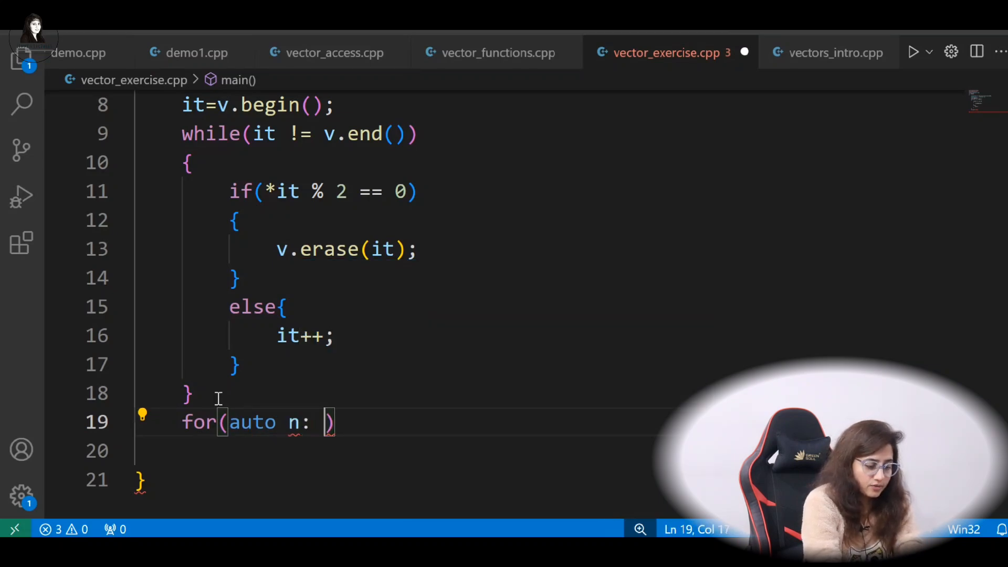
{"action": "type", "text": "v"}
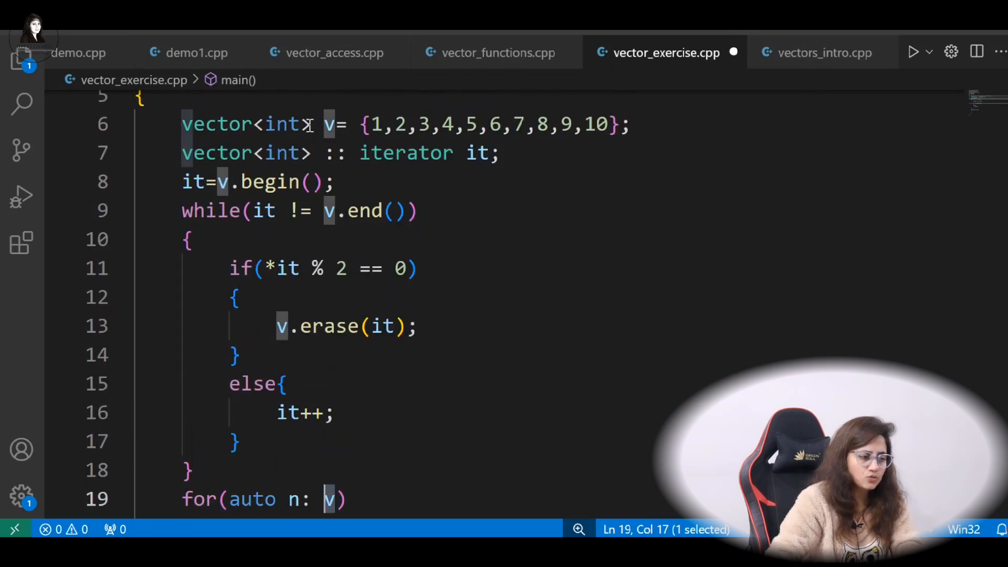
{"action": "left_click", "coordinate": [335, 499]}
{"action": "type", "text": "{"}
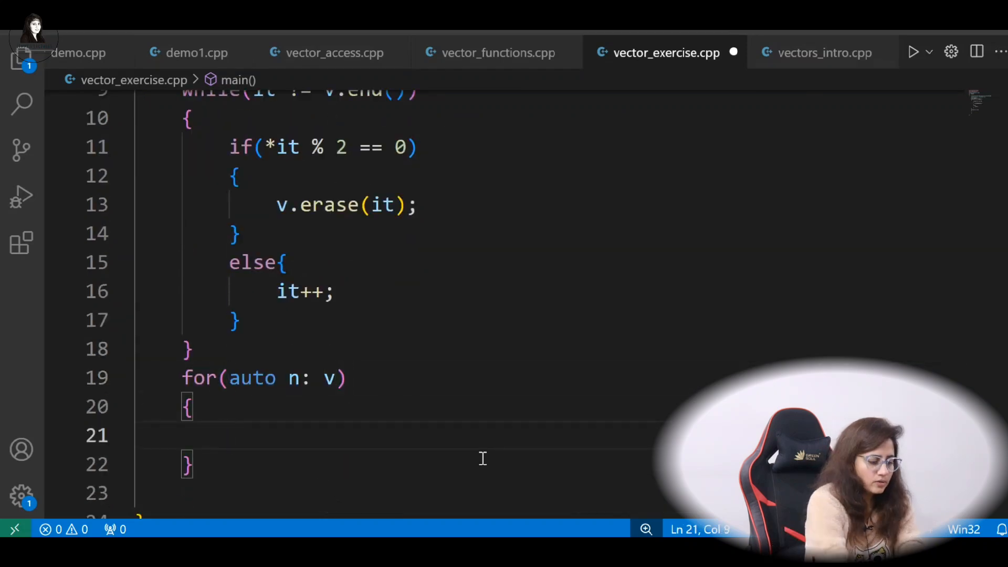
Print each element with cout<<n<<" "; inside the loop.
{"action": "type", "text": "cout<"}
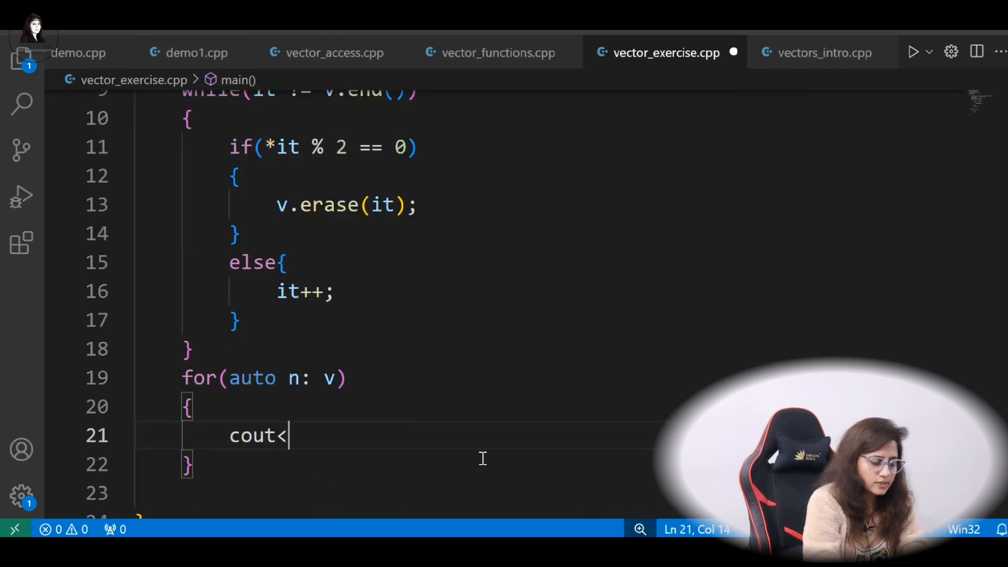
{"action": "type", "text": "<n"}
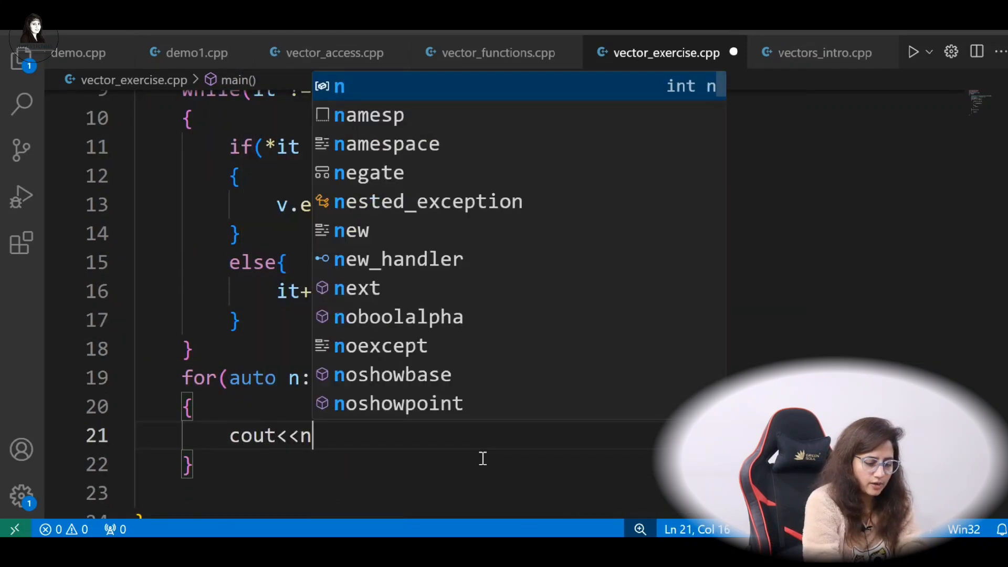
{"action": "type", "text": "<<\" \""}
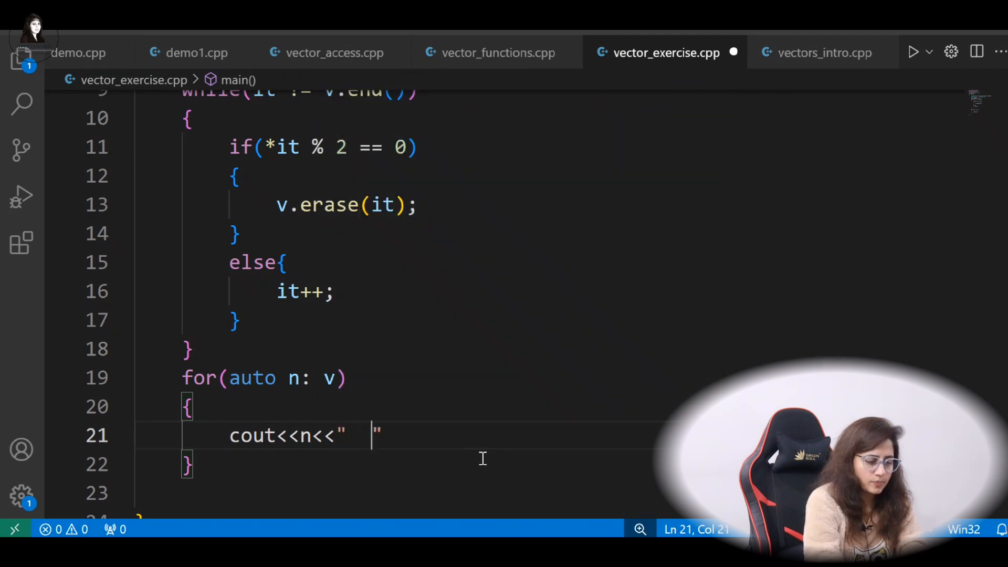
{"action": "type", "text": ";"}
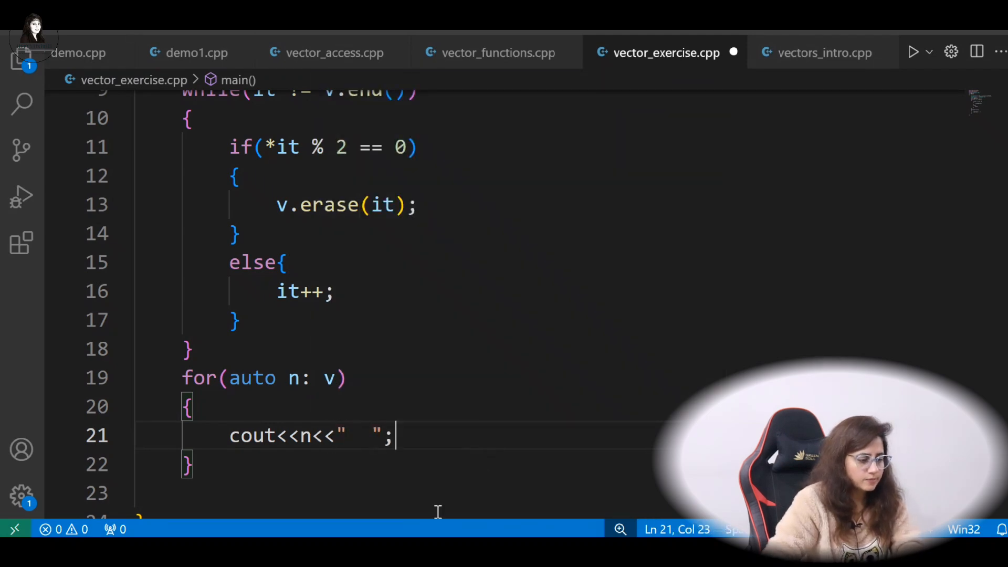
{"action": "type", "text": "ret"}
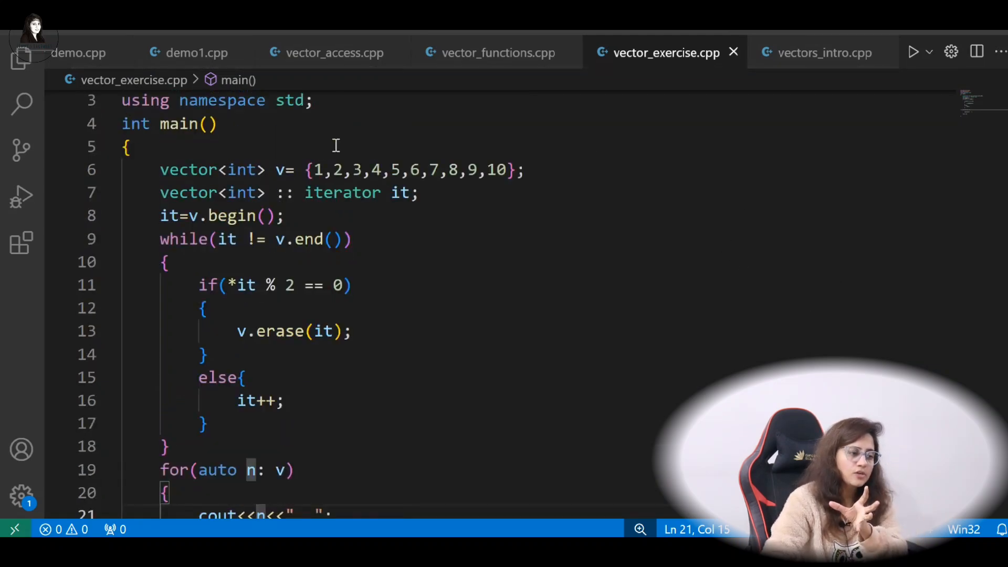
Run the program, confirm the output 1 3 5 7 9, and close the terminal.
{"action": "left_click_drag", "start_coordinate": [266, 169], "coordinate": [524, 170]}
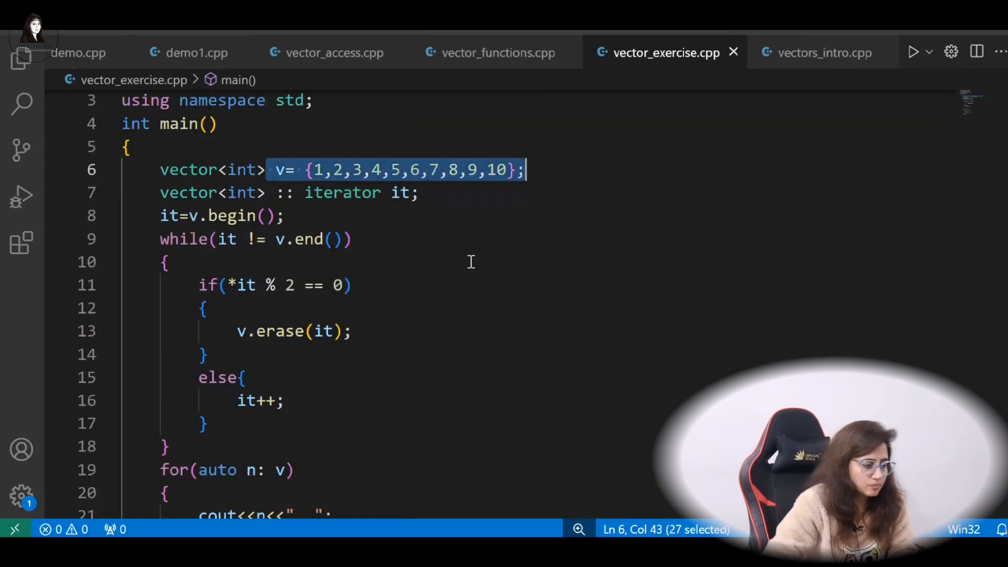
{"action": "scroll", "scroll_direction": "down", "scroll_amount": 3}
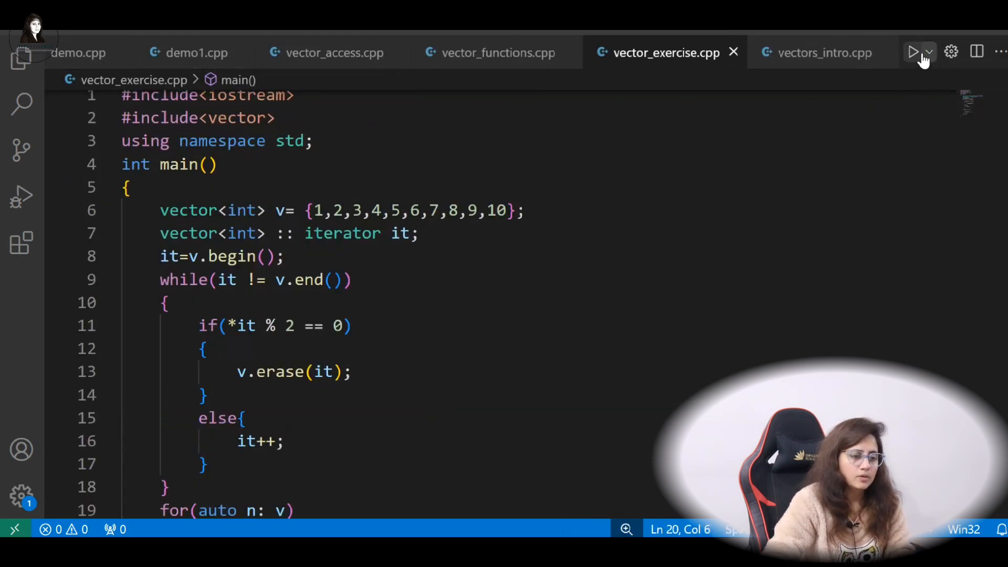
{"action": "left_click", "coordinate": [915, 52]}
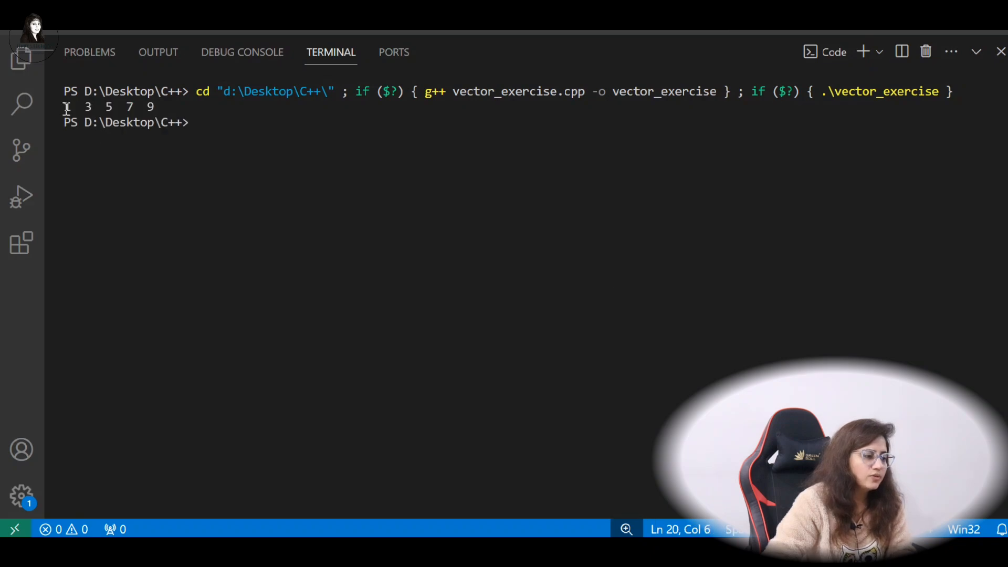
{"action": "left_click_drag", "start_coordinate": [63, 106], "coordinate": [172, 107]}
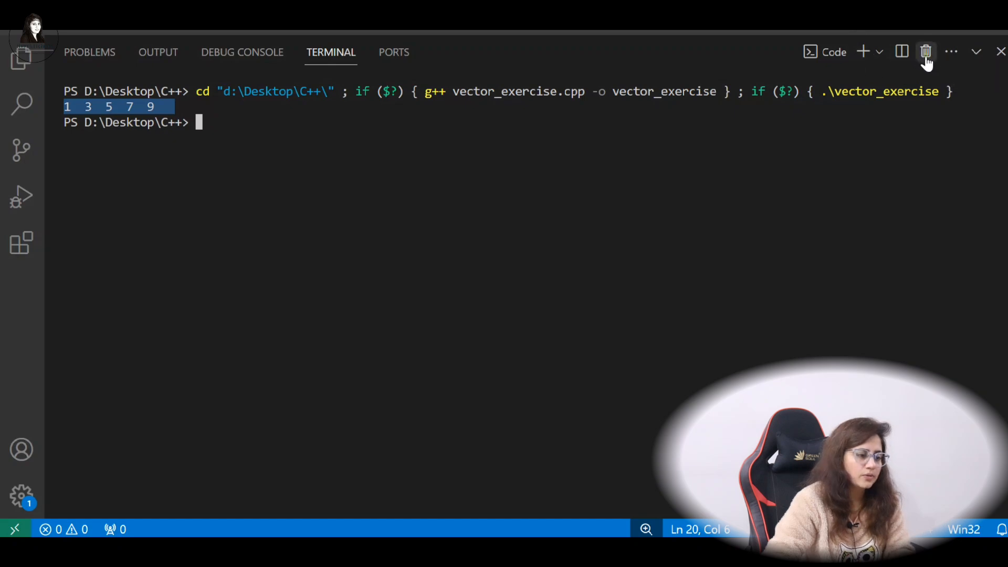
{"action": "left_click", "coordinate": [926, 52]}
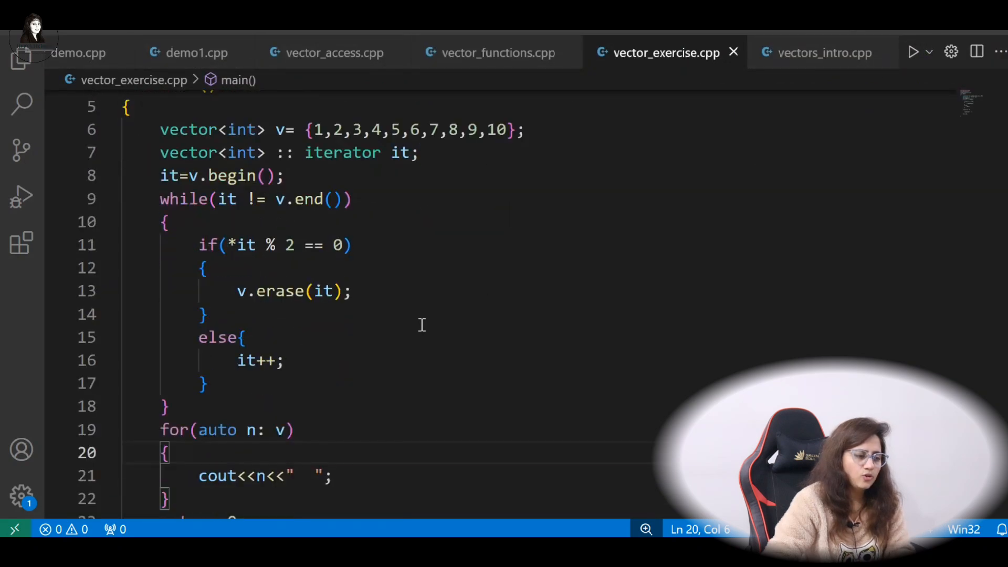
Open the vector::swap reference from Modifiers and highlight its description of exchanging contents.
{"action": "scroll", "scroll_direction": "down", "scroll_amount": 3}
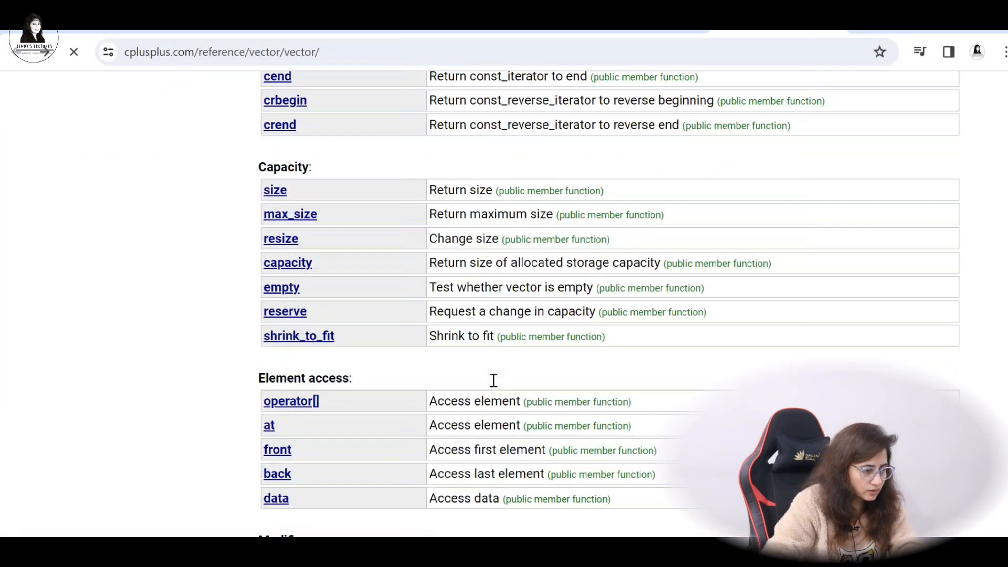
{"action": "scroll", "scroll_direction": "down", "scroll_amount": 3}
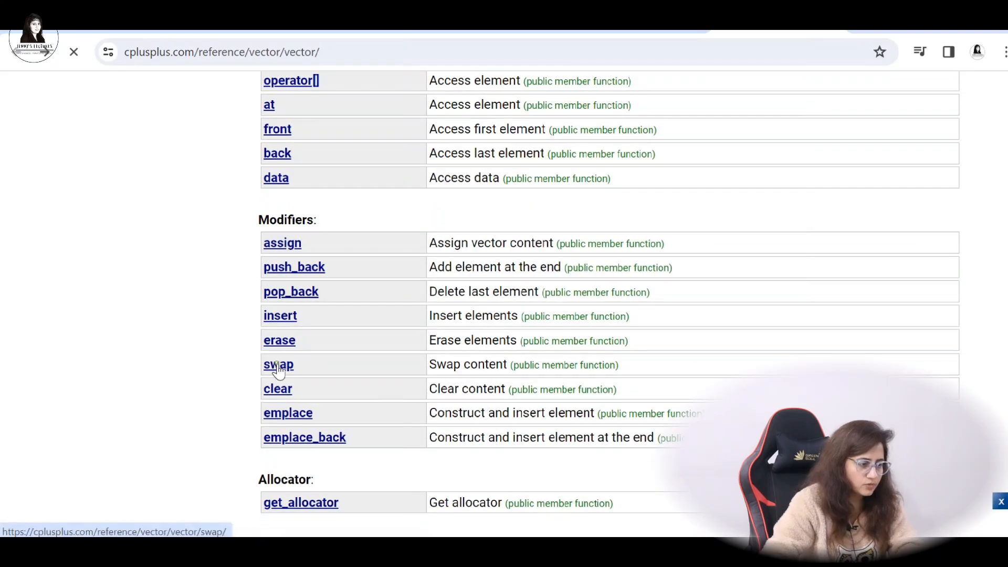
{"action": "left_click", "coordinate": [278, 364]}
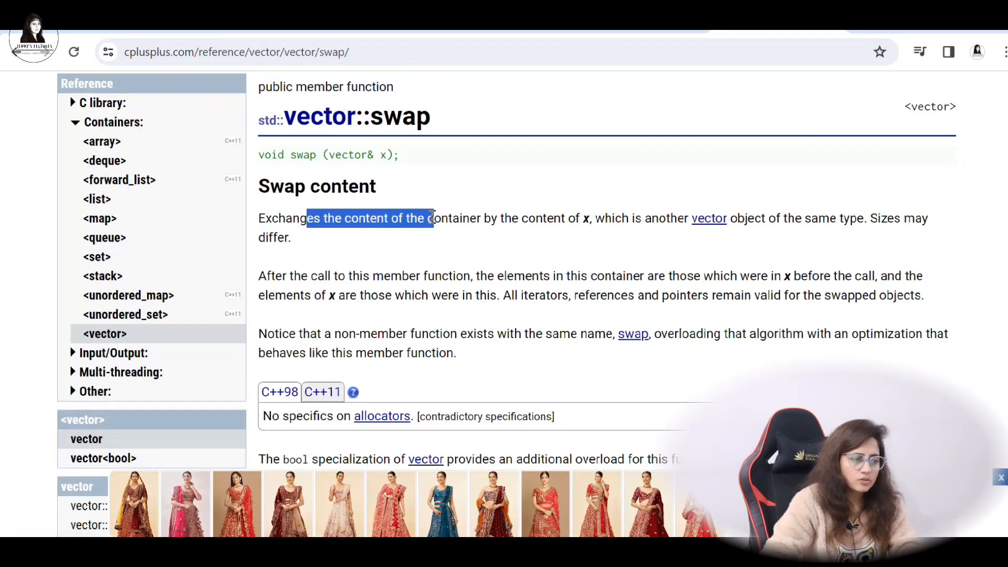
{"action": "left_click_drag", "start_coordinate": [435, 218], "coordinate": [585, 218]}
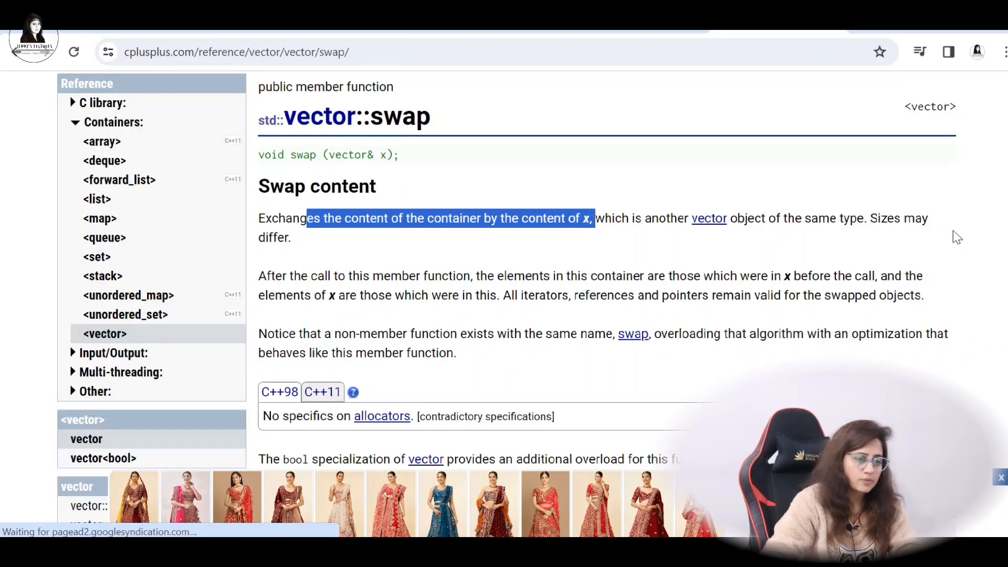
{"action": "mouse_move", "coordinate": [375, 286]}
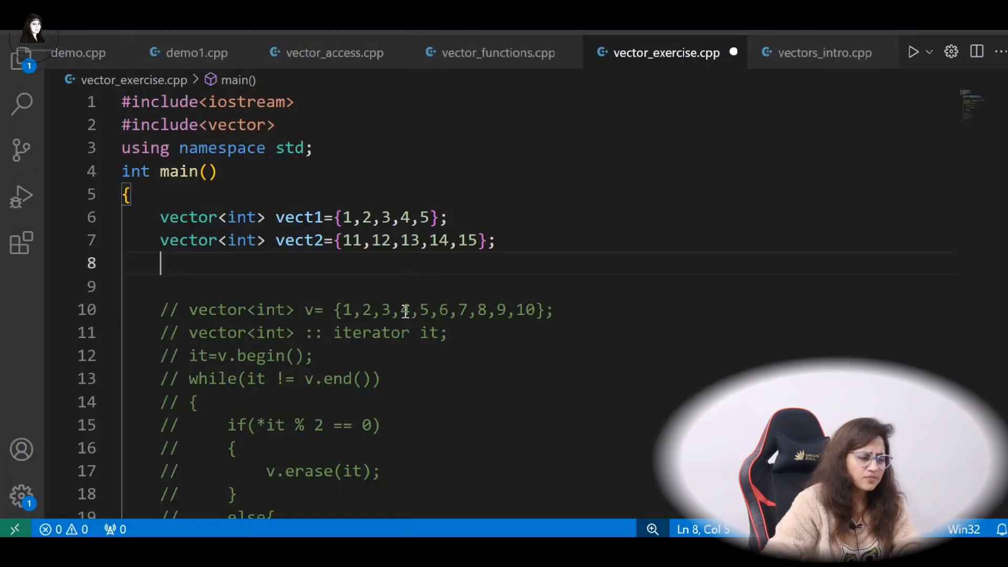
Add vect1.swap(vect2); after the declarations and start a for loop to print.
{"action": "left_click", "coordinate": [315, 217]}
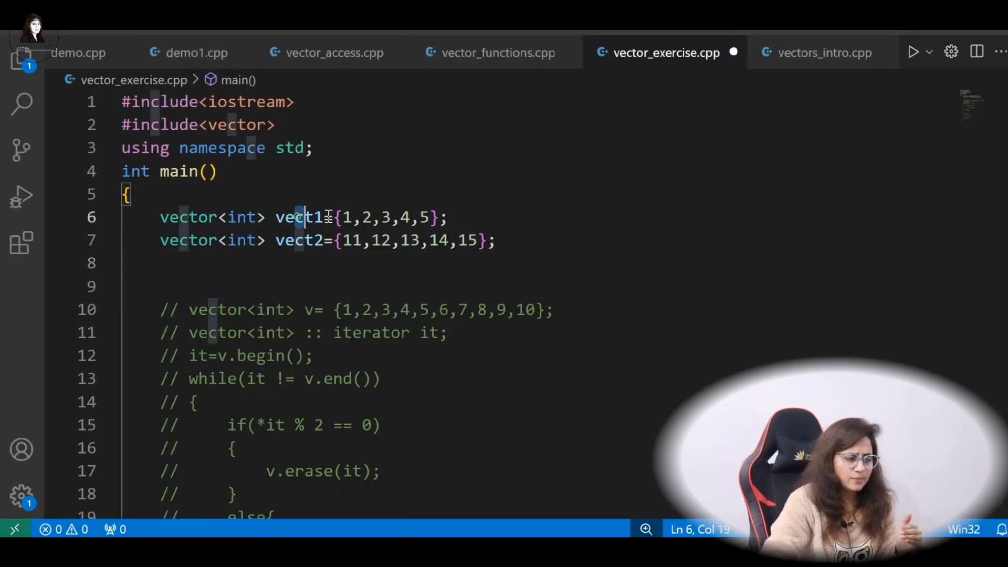
{"action": "left_click_drag", "start_coordinate": [327, 241], "coordinate": [398, 241]}
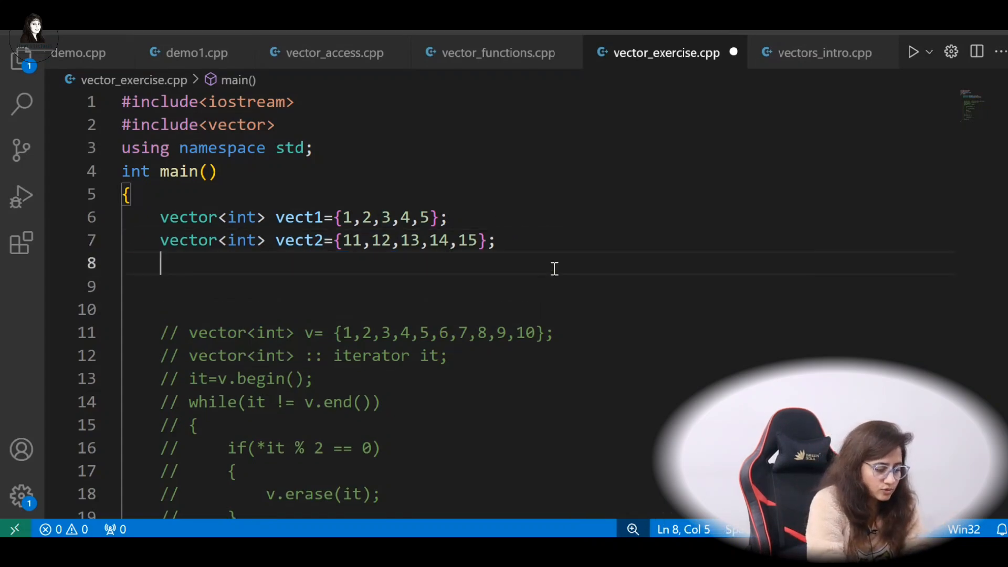
{"action": "type", "text": "vect1"}
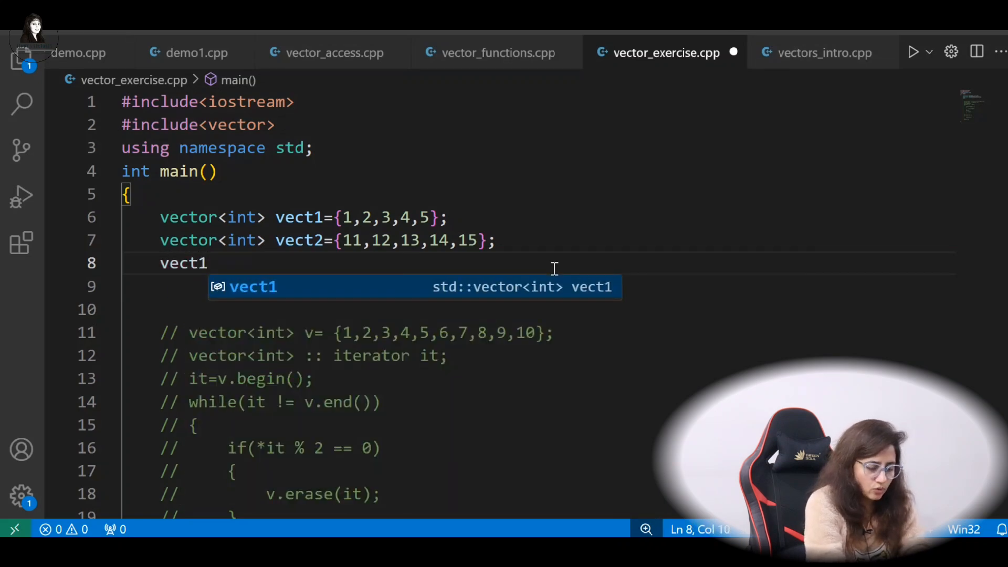
{"action": "type", "text": ".swap("}
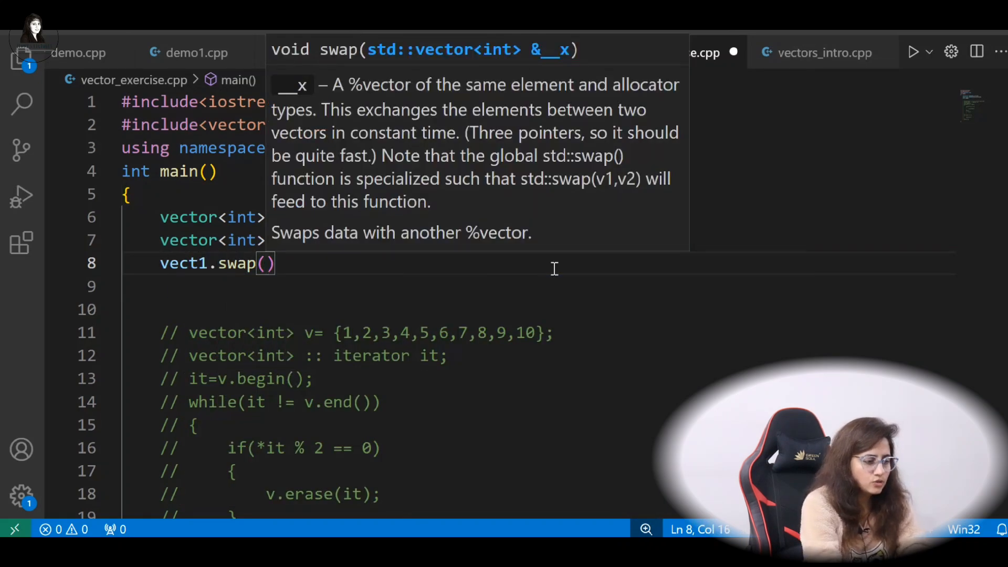
{"action": "type", "text": "vect2"}
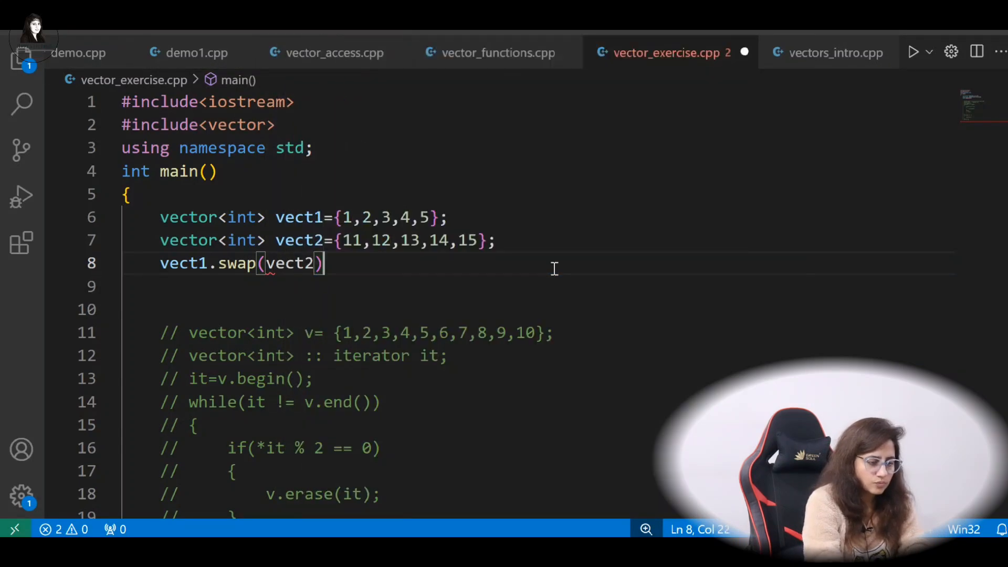
{"action": "type", "text": ";"}
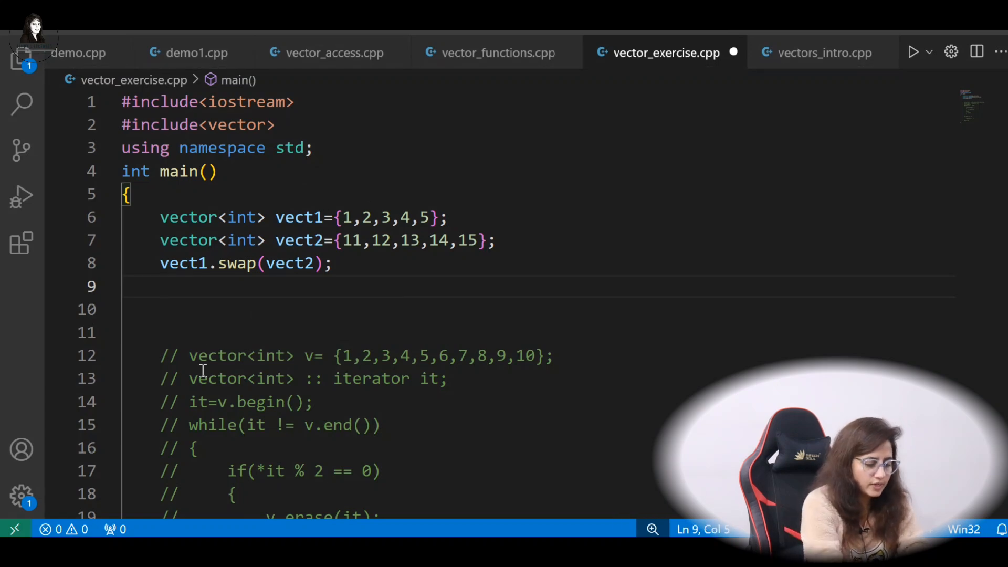
{"action": "type", "text": "for()"}
{"action": "type", "text": "return 0;"}
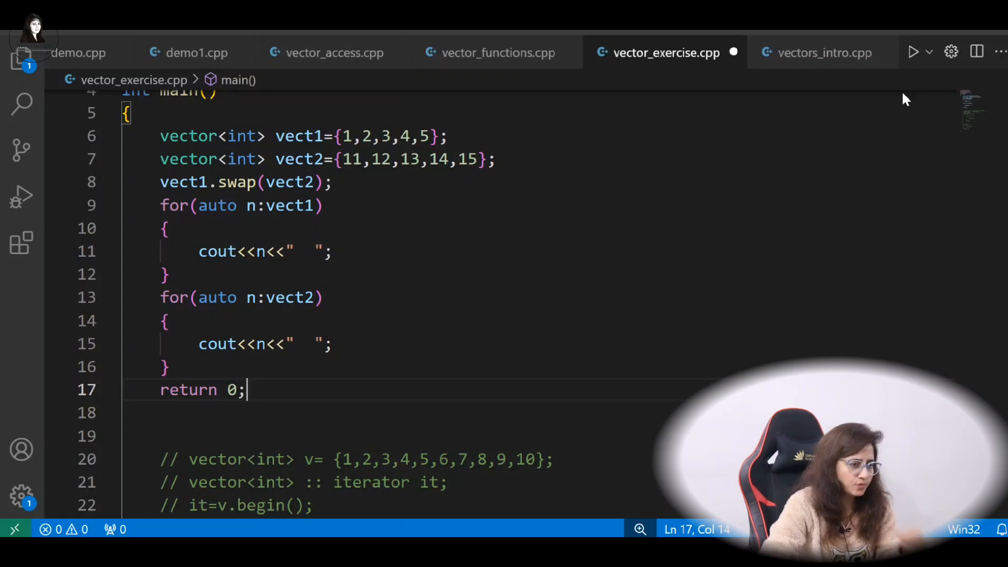
{"action": "mouse_move", "coordinate": [912, 52]}
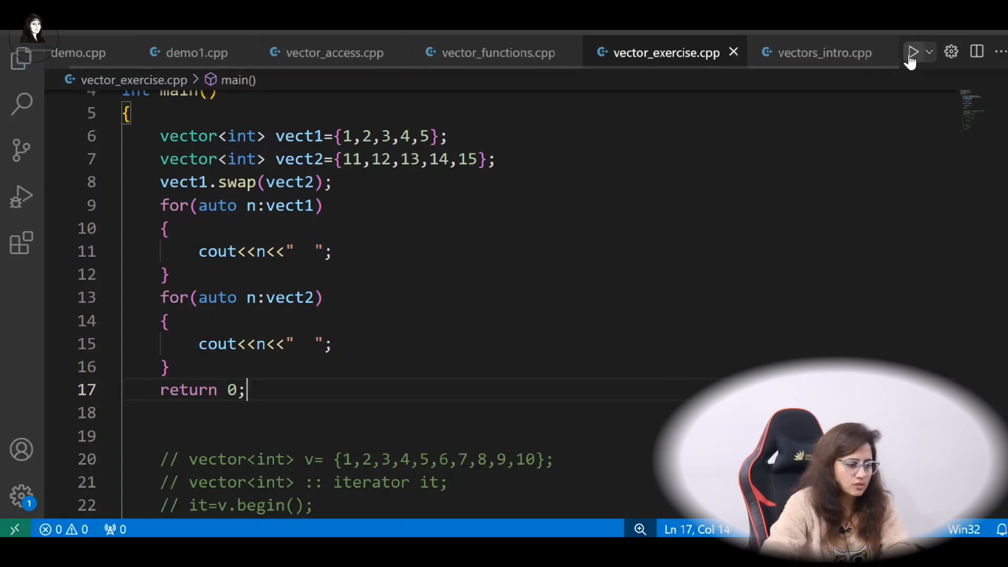
Run the swap demo, relabel the second message 'vector 2', and prefix it with \n.
{"action": "left_click", "coordinate": [911, 52]}
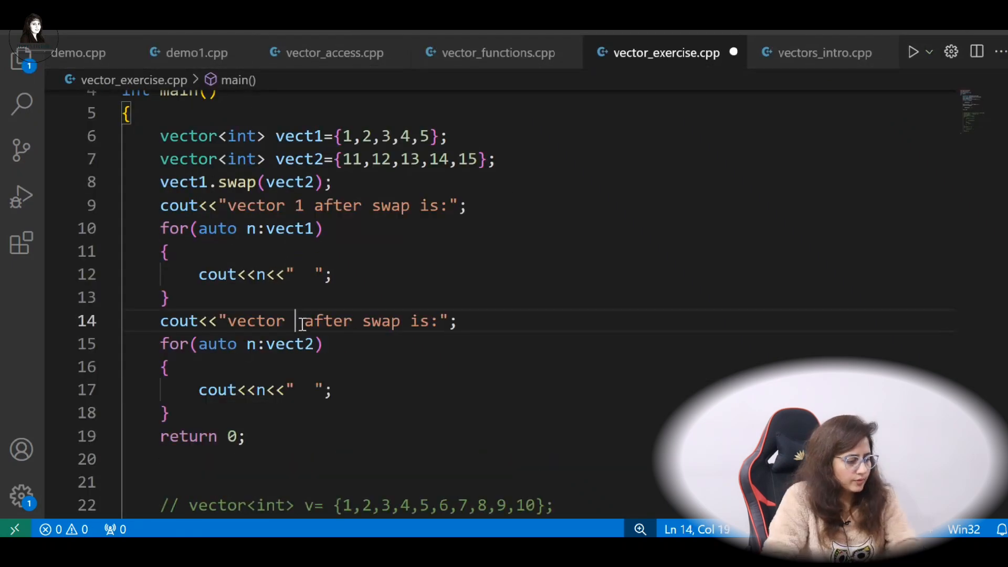
{"action": "type", "text": "2"}
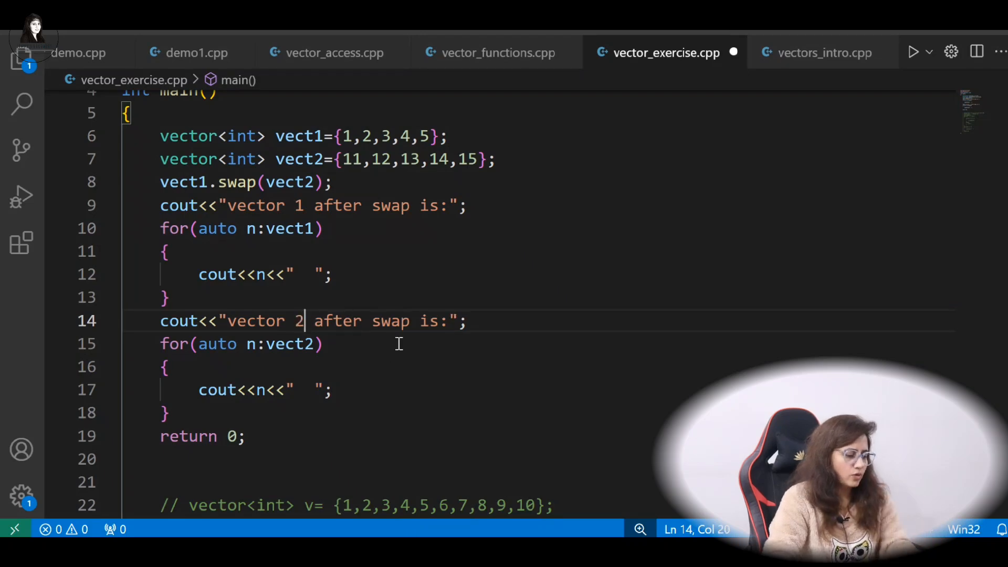
{"action": "mouse_move", "coordinate": [886, 61]}
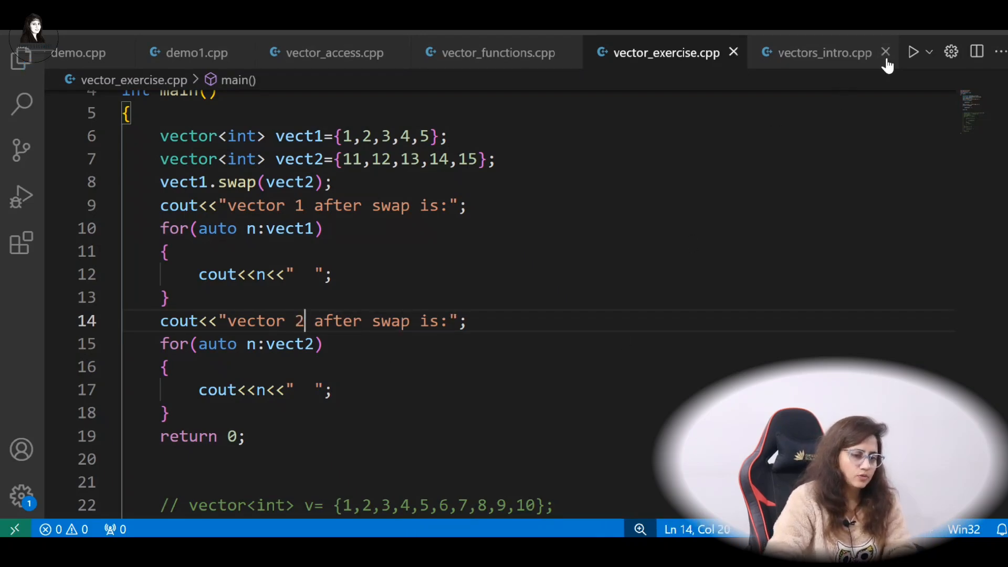
{"action": "left_click", "coordinate": [913, 52]}
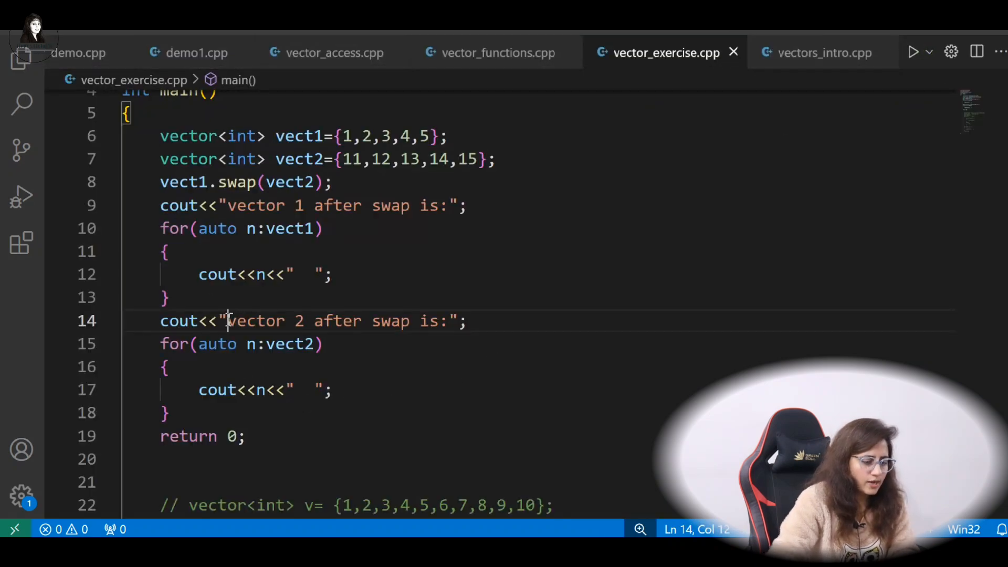
{"action": "type", "text": "n"}
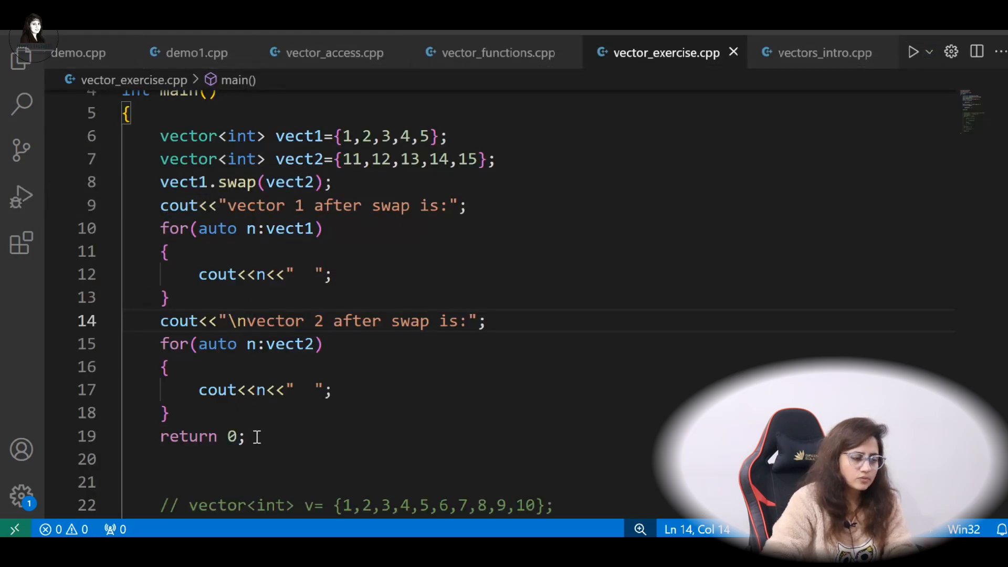
Comment out the swap demo and add #include<algorithm>.
{"action": "left_click_drag", "start_coordinate": [257, 436], "coordinate": [151, 136]}
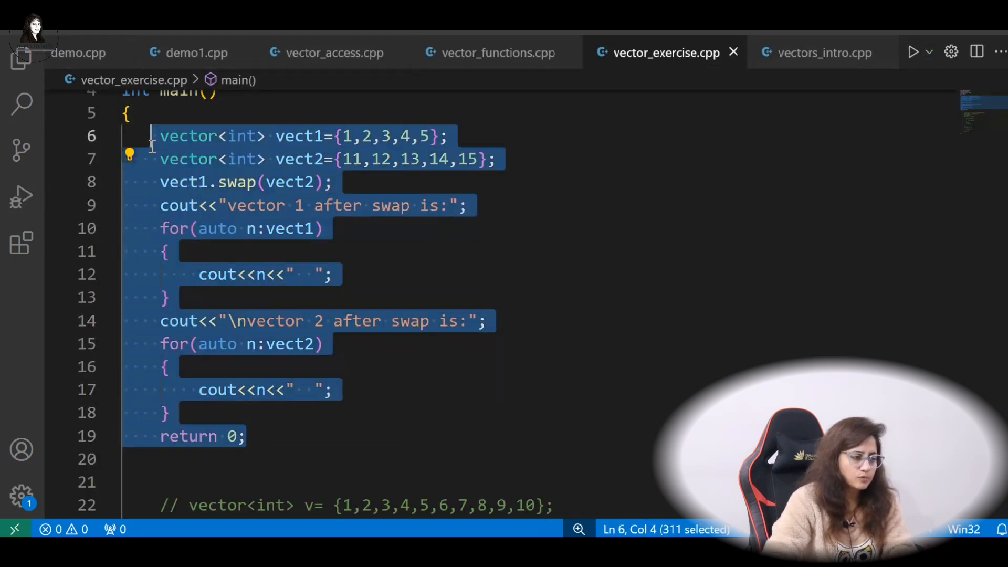
{"action": "key", "text": "ctrl+/"}
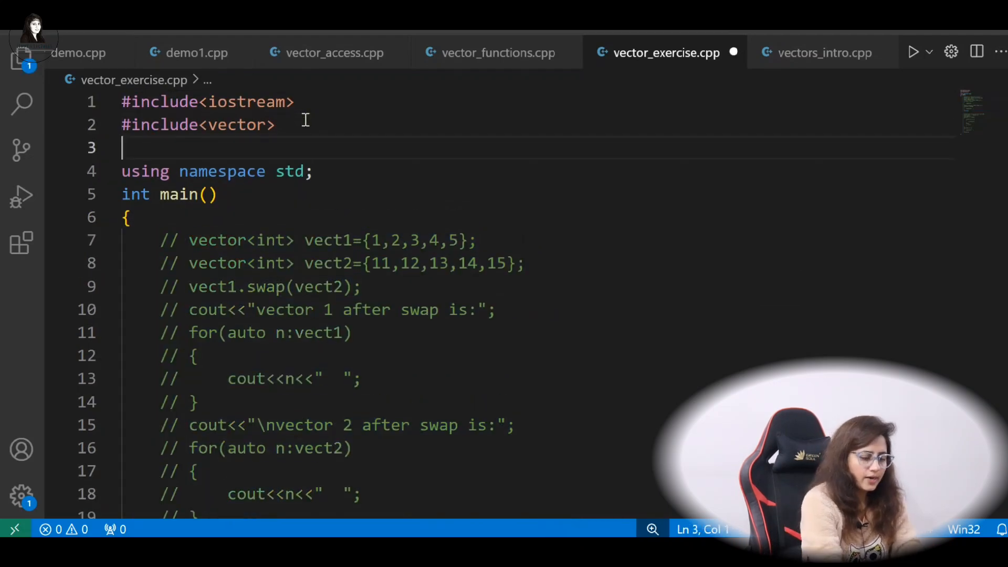
{"action": "type", "text": "#i"}
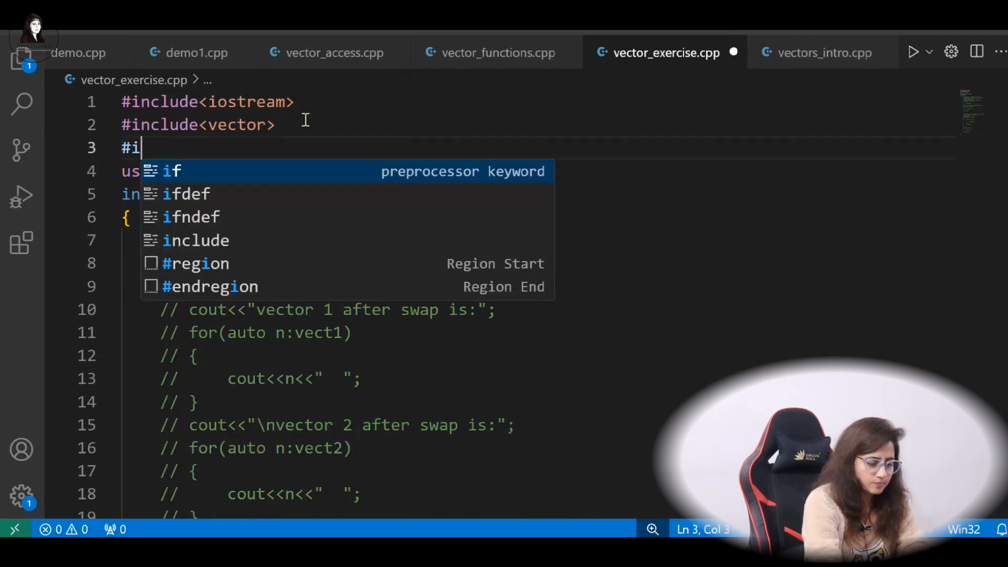
{"action": "type", "text": "nclude<"}
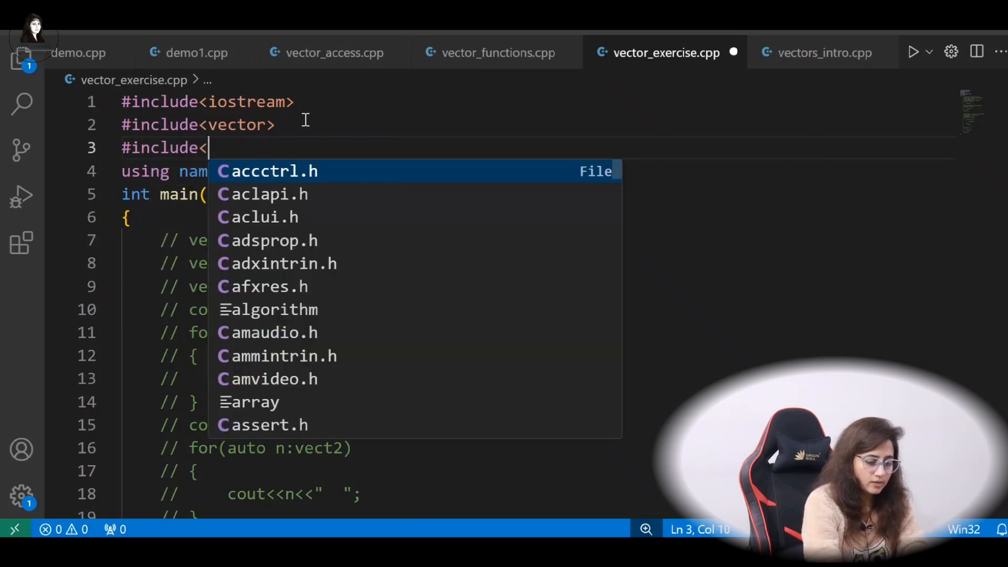
{"action": "type", "text": "algorithm>"}
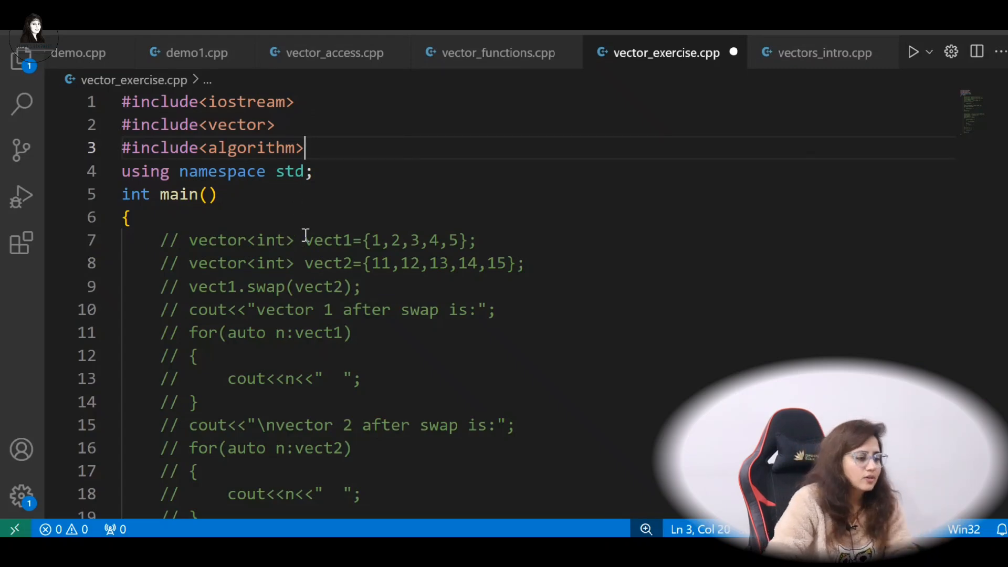
Declare vector<int> vect1={10,2,-1,4,79,60}; inside main.
{"action": "key", "text": "Enter"}
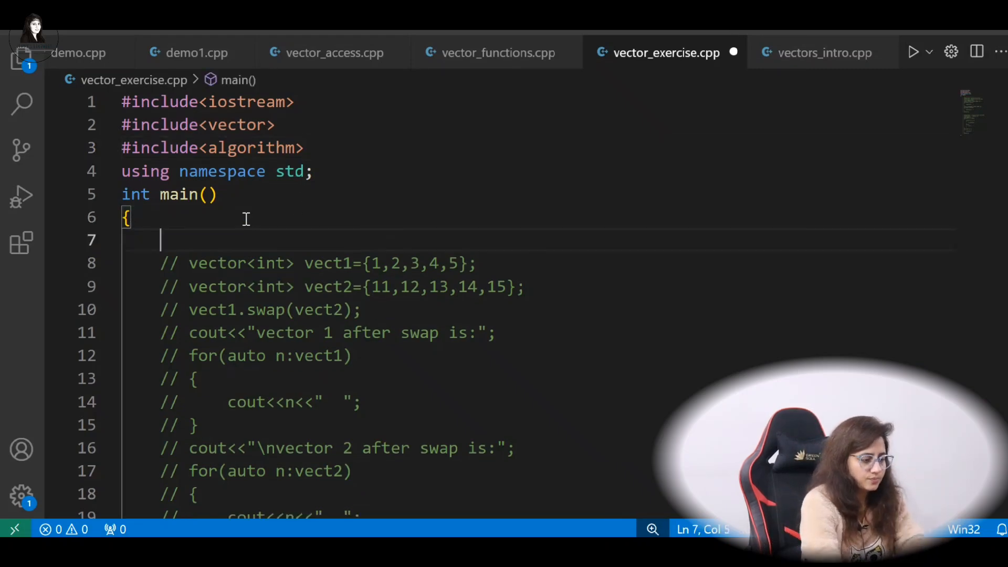
{"action": "type", "text": "vector<int> vect1={10,2,-1,4,79,60};"}
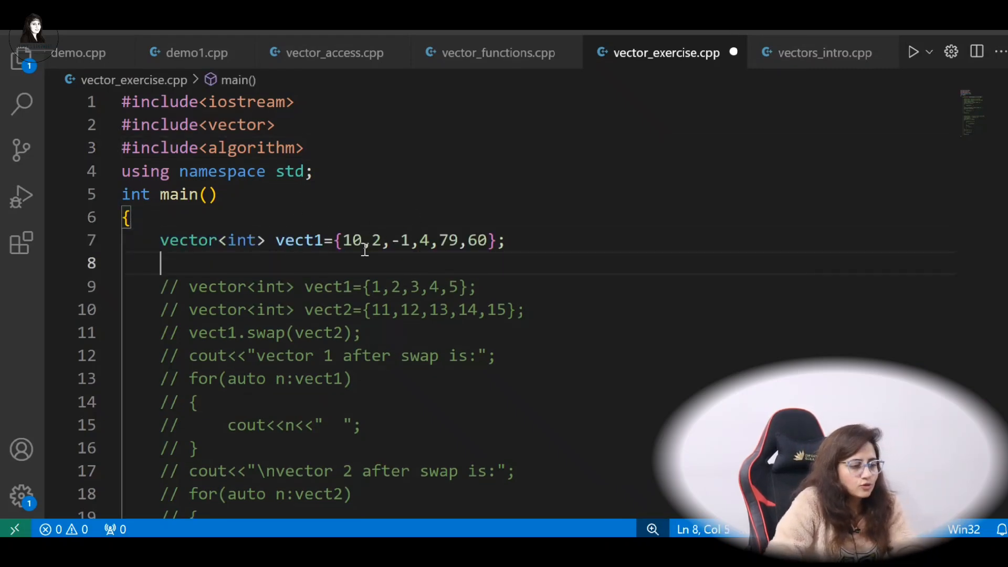
{"action": "left_click_drag", "start_coordinate": [362, 240], "coordinate": [491, 240]}
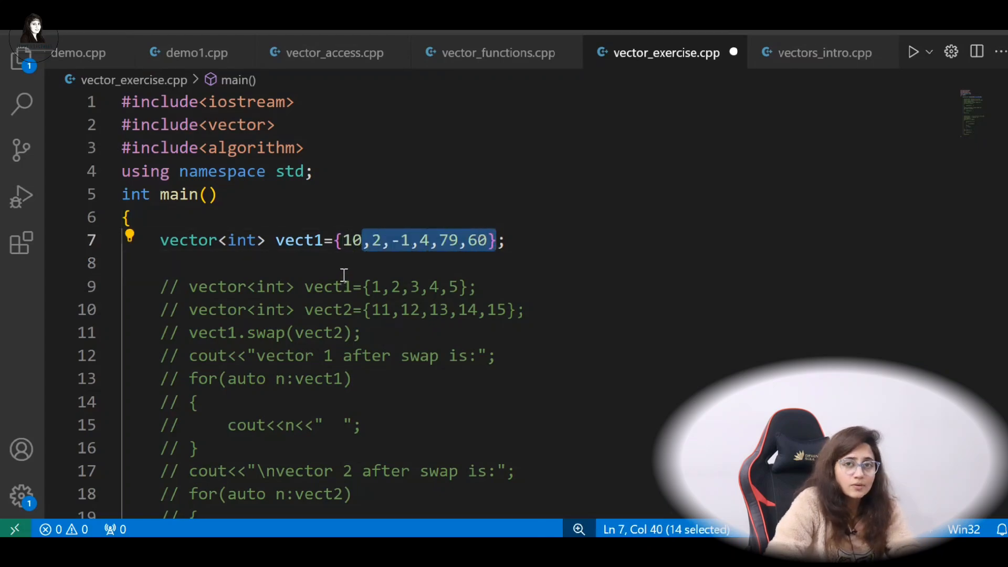
{"action": "mouse_move", "coordinate": [315, 189]}
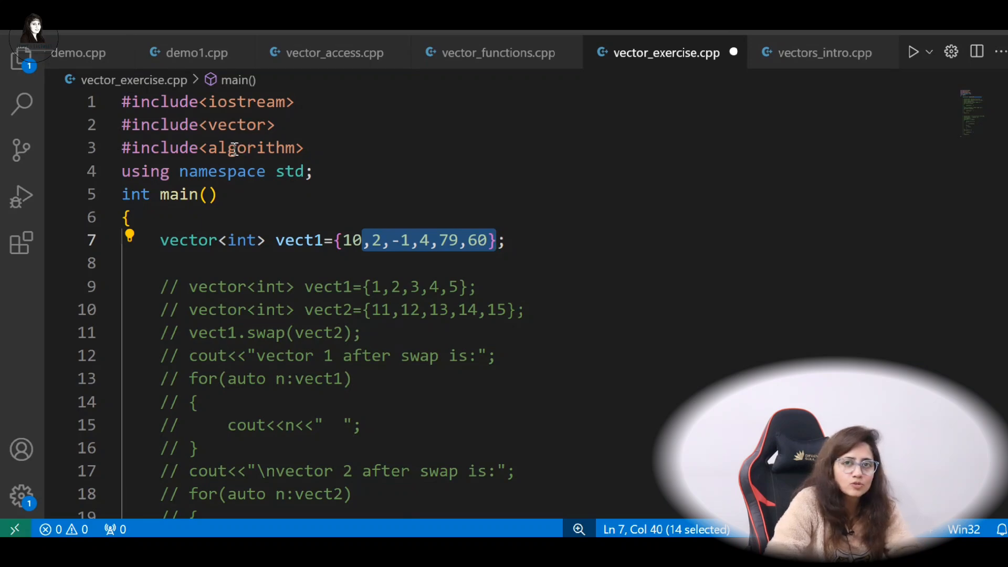
{"action": "mouse_move", "coordinate": [384, 252]}
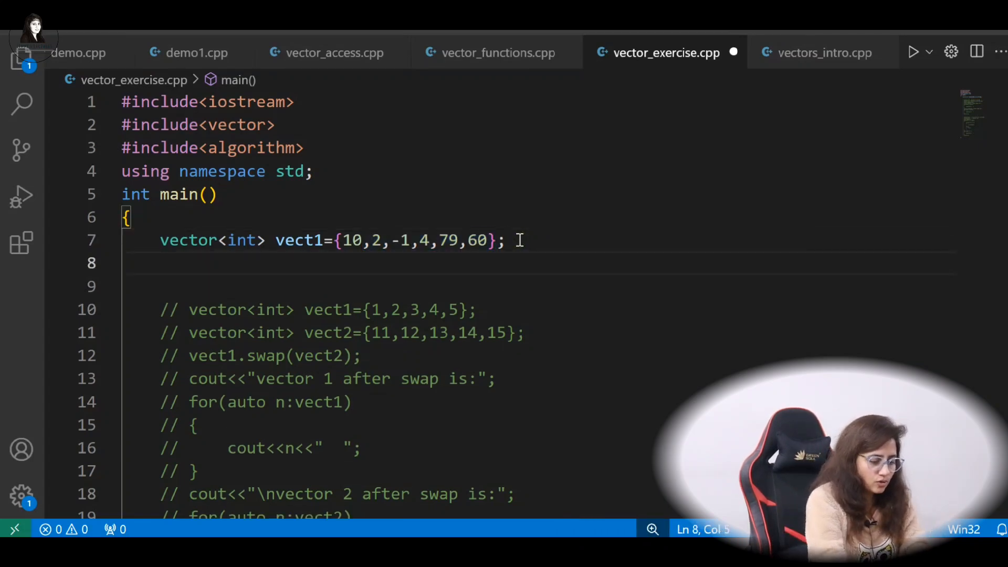
Type sort on line 8, briefly commenting out #include<algorithm> to show the error.
{"action": "type", "text": "sort"}
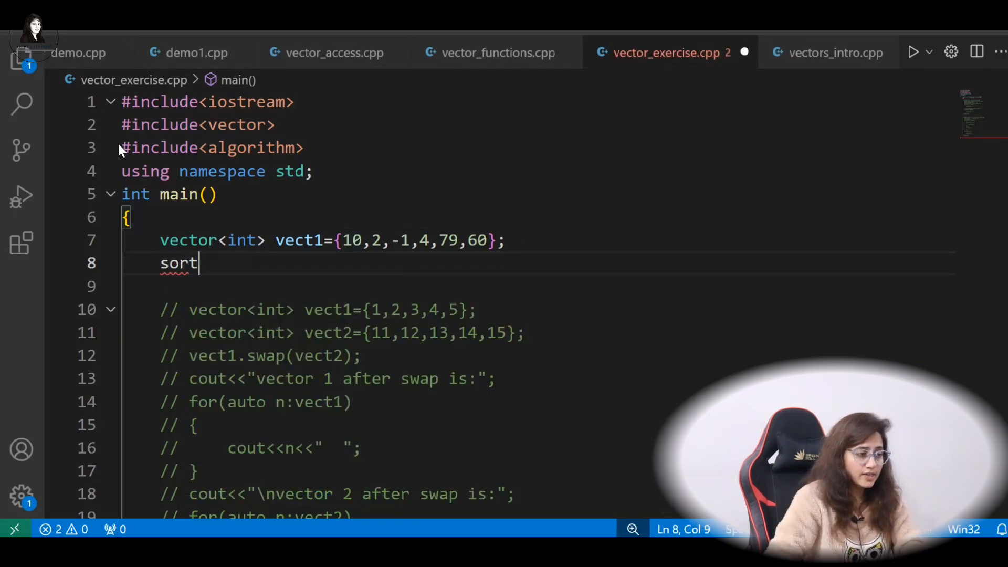
{"action": "type", "text": "//"}
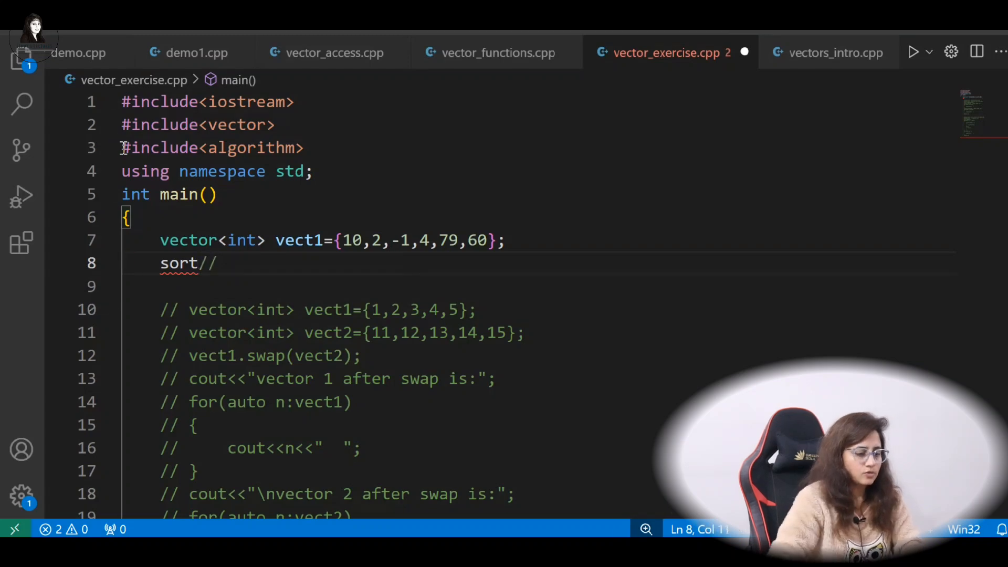
{"action": "key", "text": "BackSpace"}
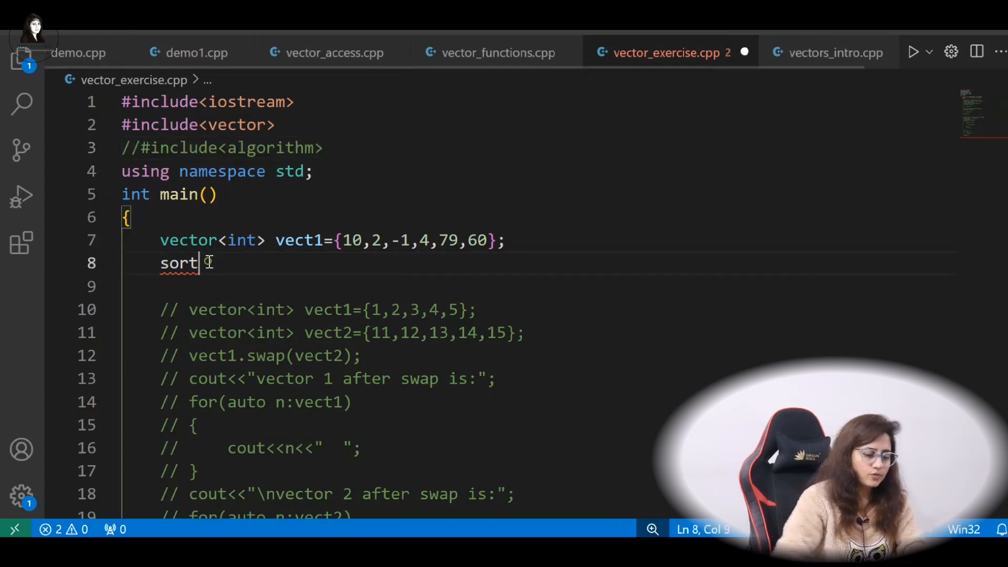
{"action": "key", "text": "Backspace"}
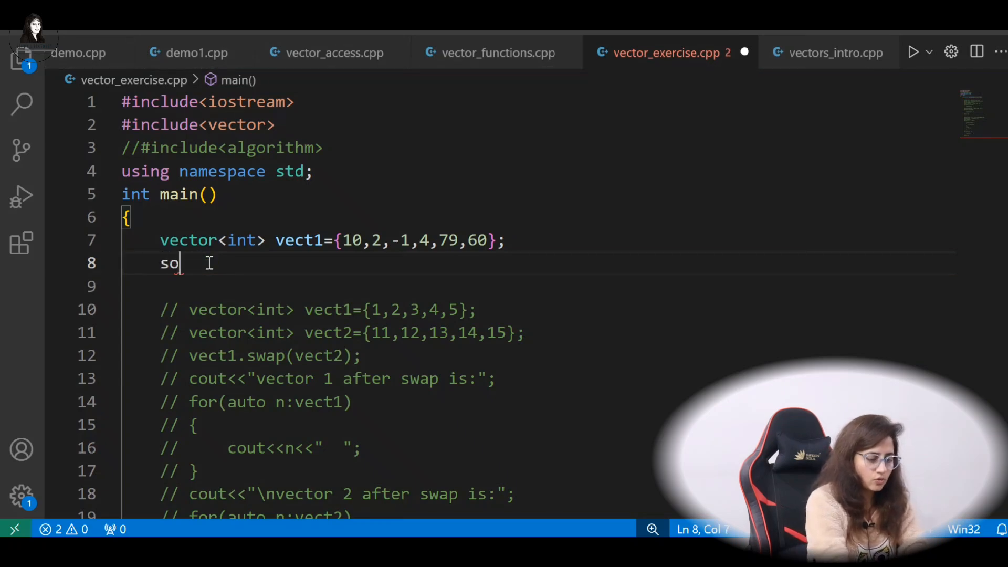
{"action": "type", "text": "rt"}
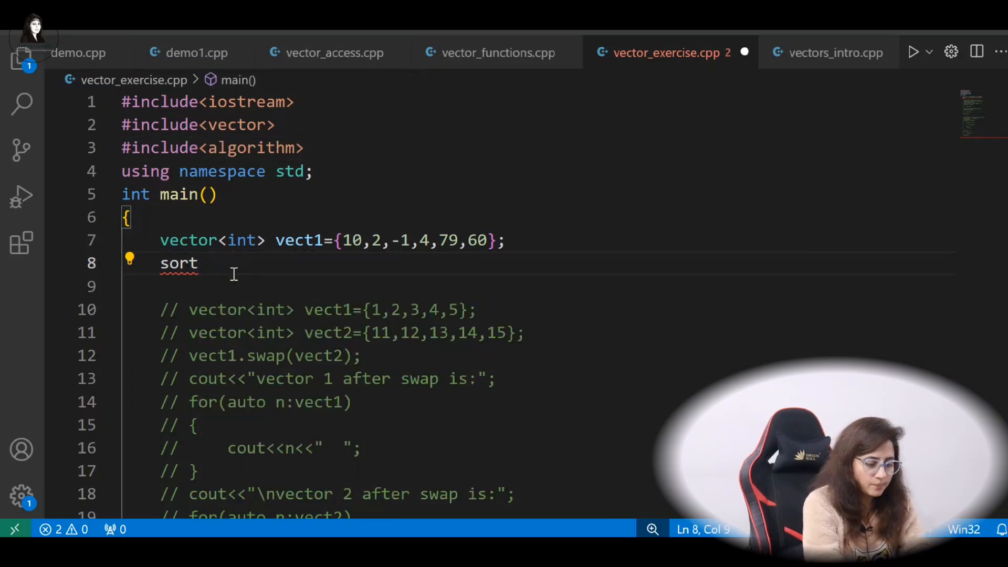
Fill in the sort call's arguments, starting with vect1.begin() and the end iterator.
{"action": "type", "text": "("}
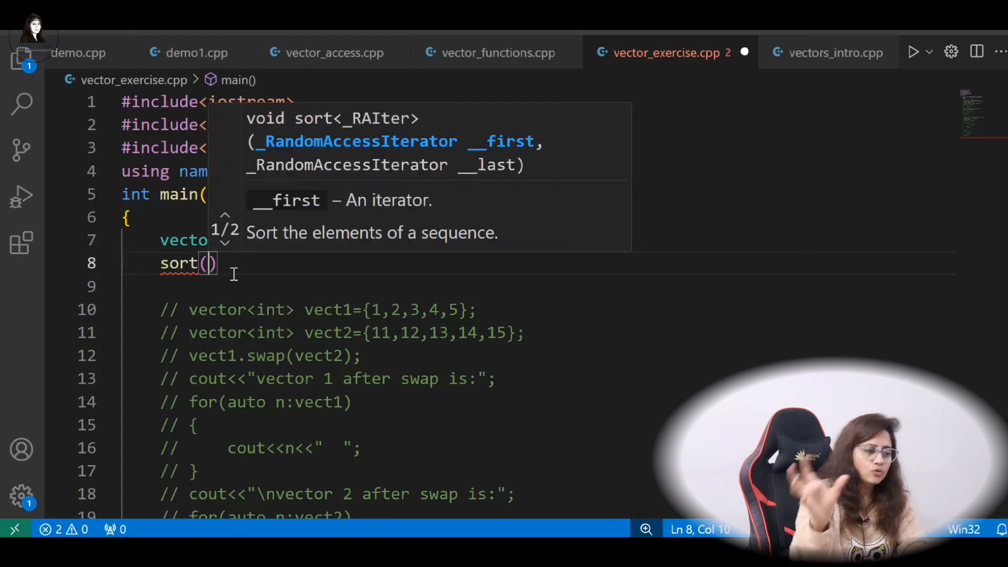
{"action": "mouse_move", "coordinate": [334, 164]}
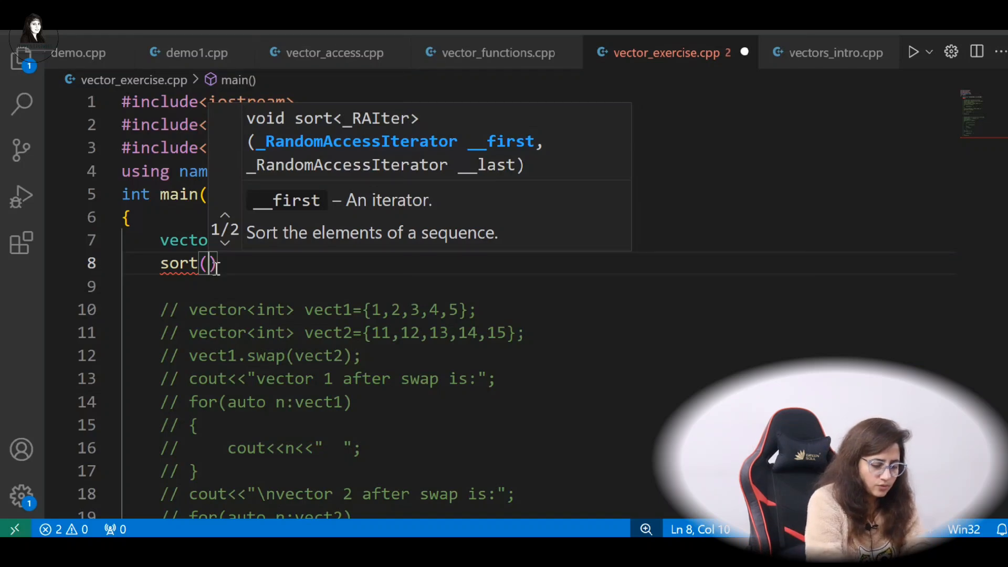
{"action": "type", "text": "vect"}
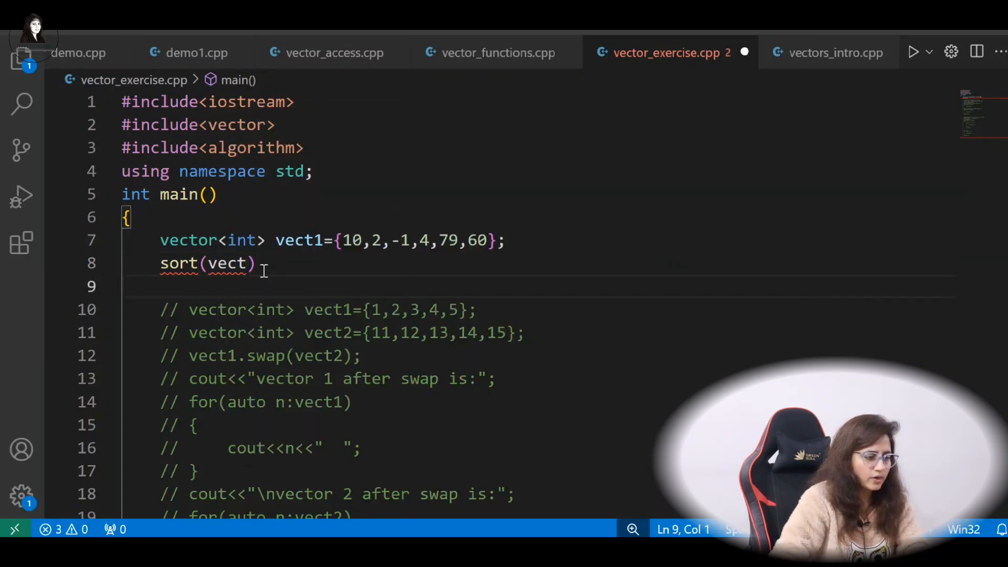
{"action": "type", "text": "."}
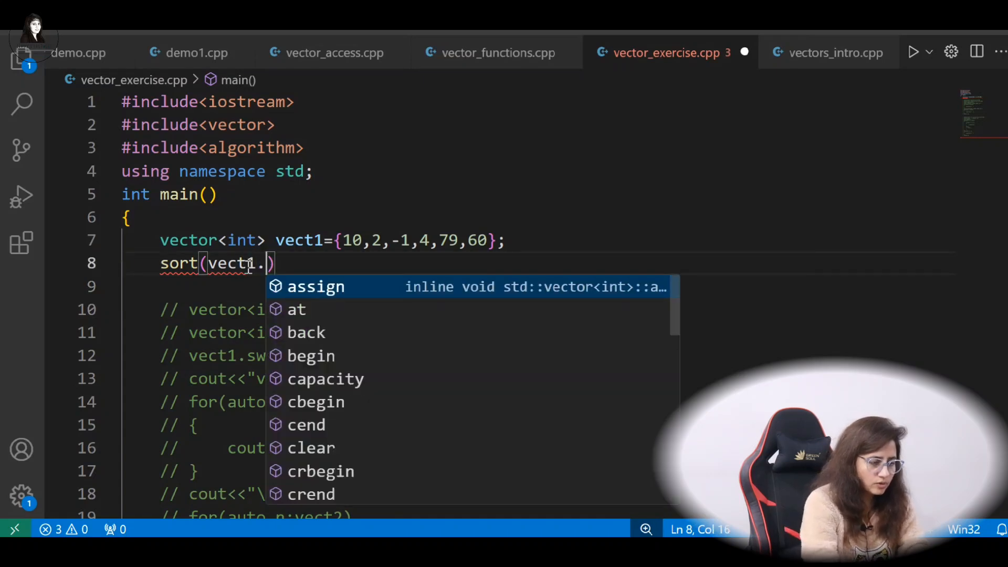
{"action": "type", "text": "begin()"}
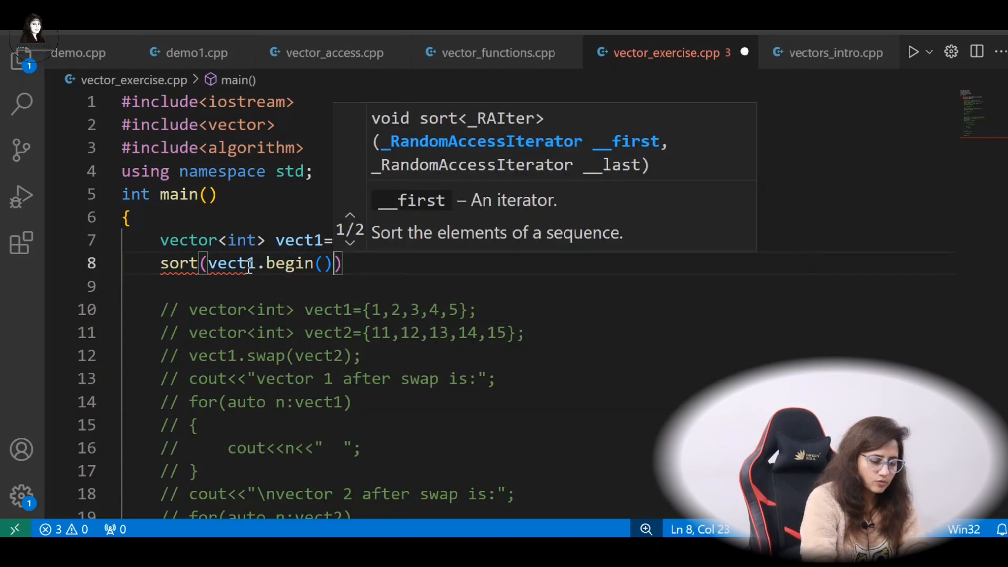
{"action": "type", "text": ",vect2"}
{"action": "left_click", "coordinate": [536, 287]}
{"action": "type", "text": "for(auto n:vect1)"}
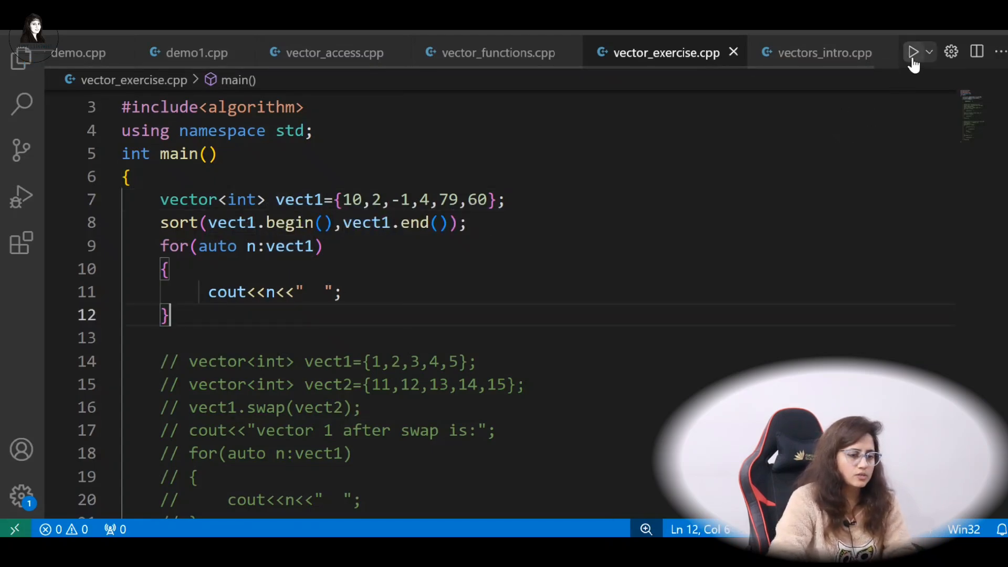
{"action": "left_click", "coordinate": [911, 52]}
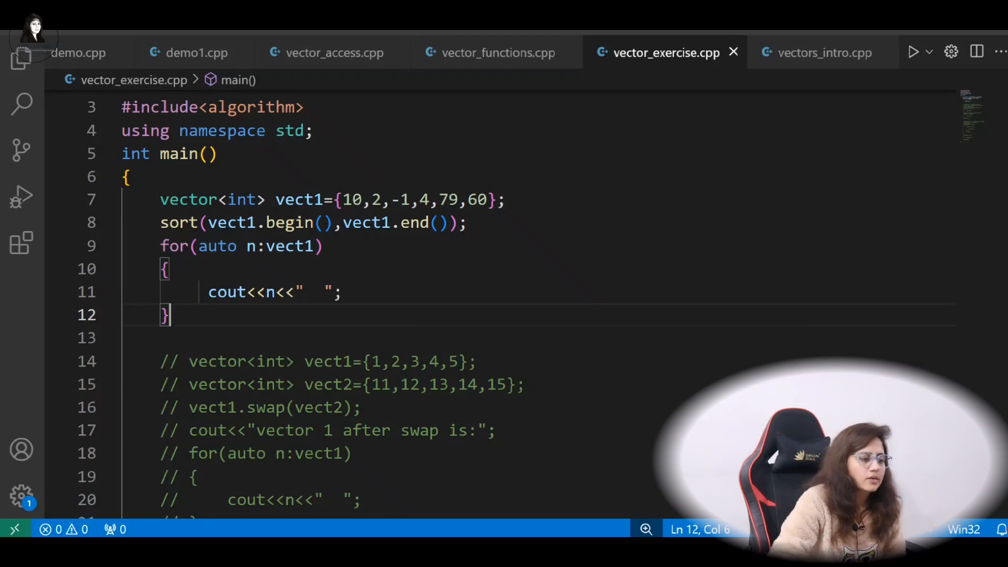
{"action": "mouse_move", "coordinate": [532, 172]}
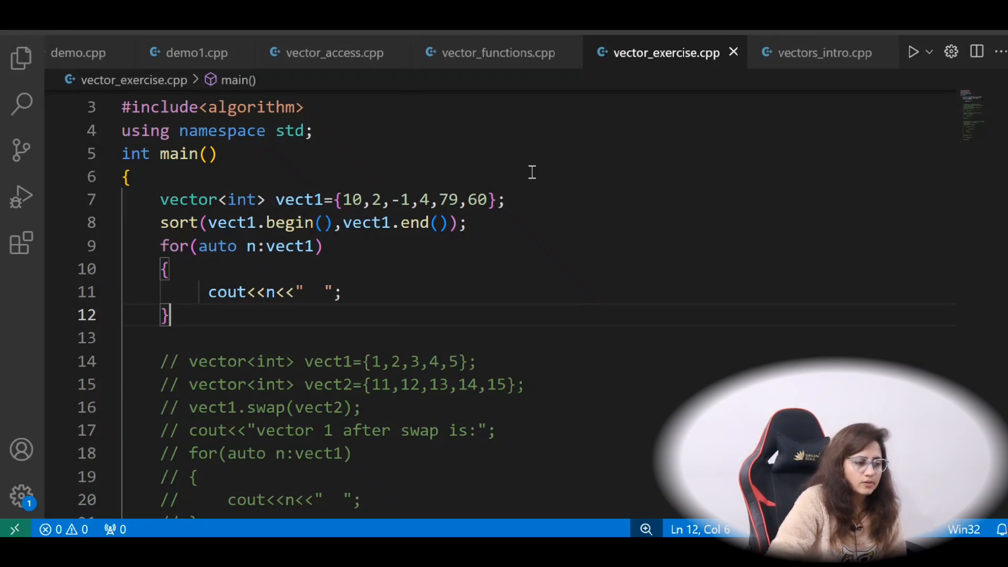
{"action": "mouse_move", "coordinate": [200, 233]}
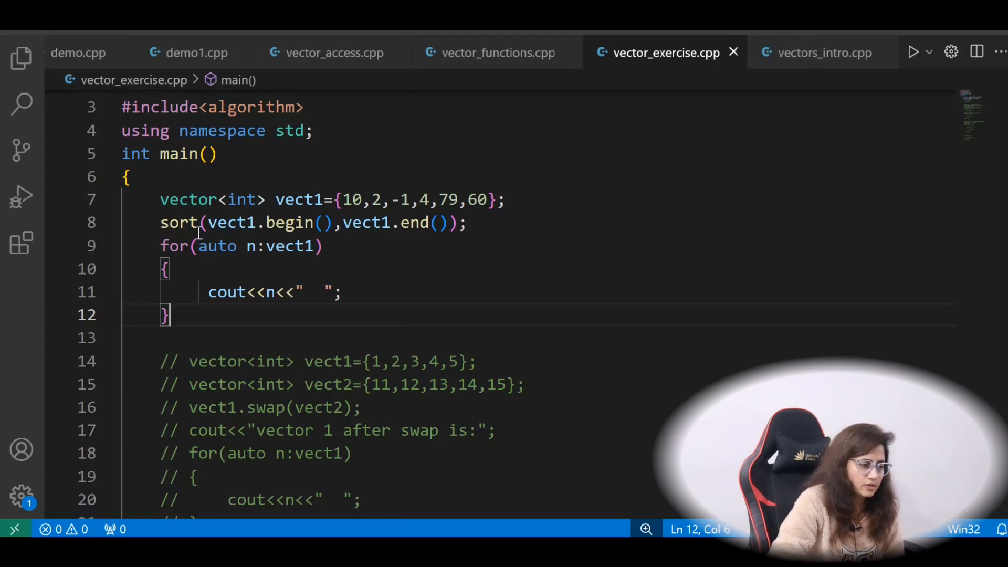